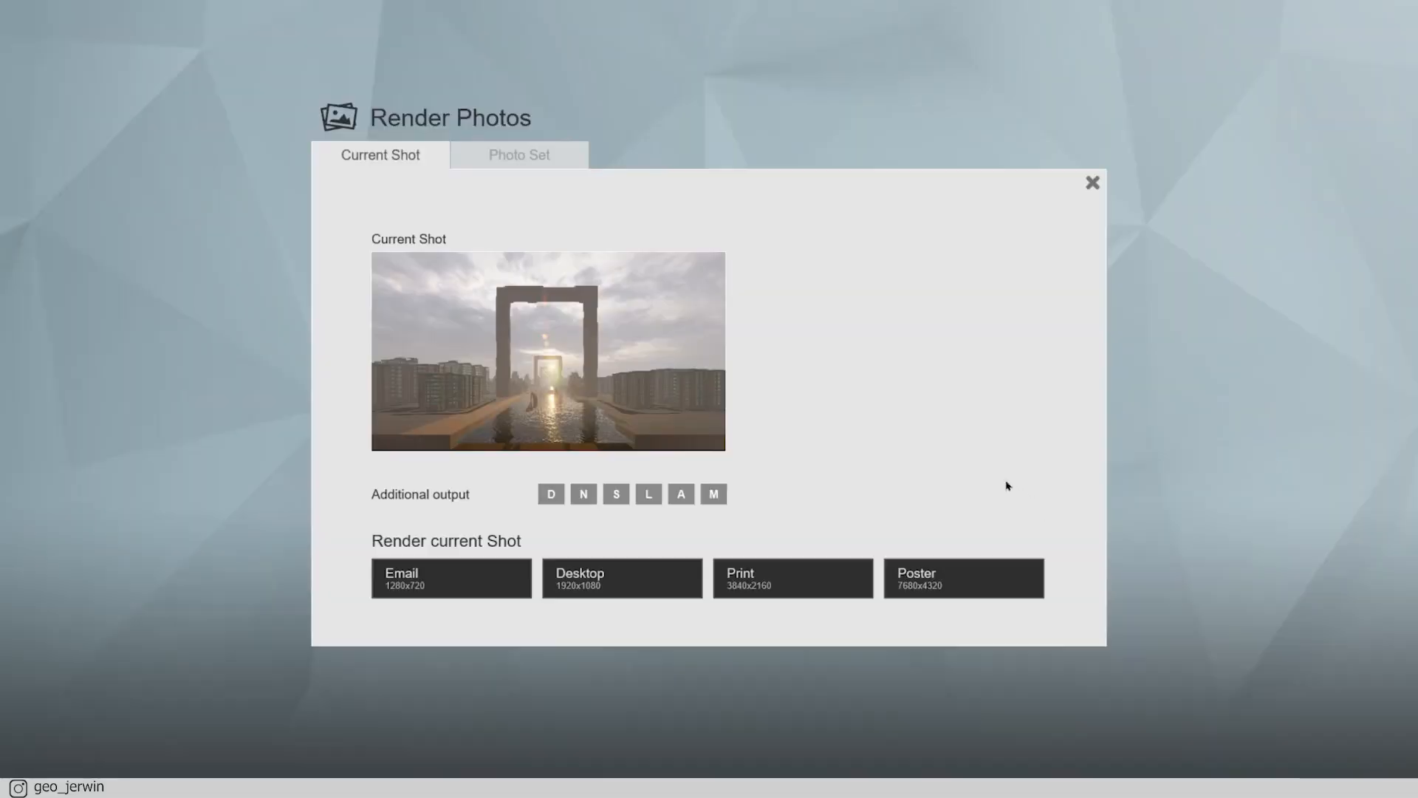
- Enable the D (depth) and N (normal) additional output maps for the current shot
click(550, 494)
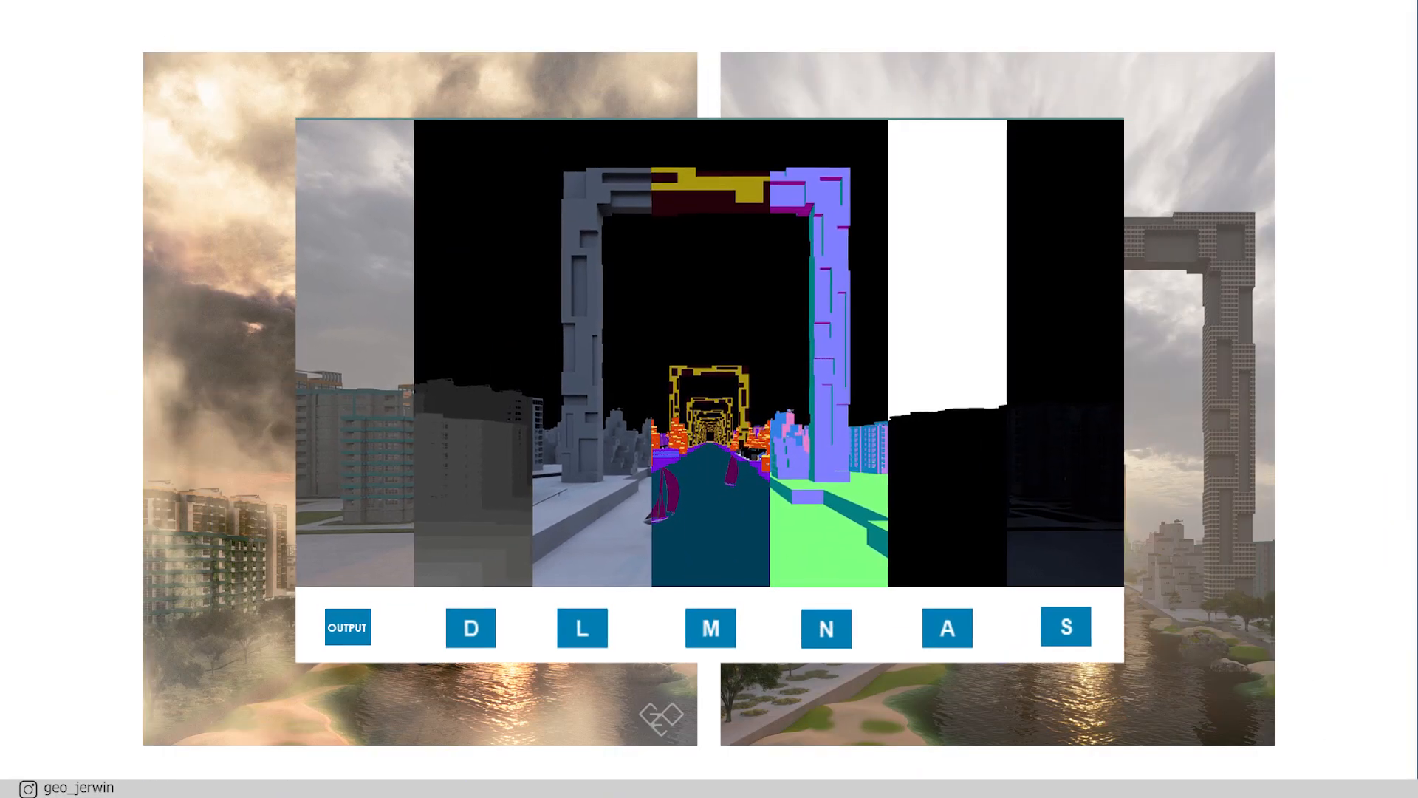
click(347, 628)
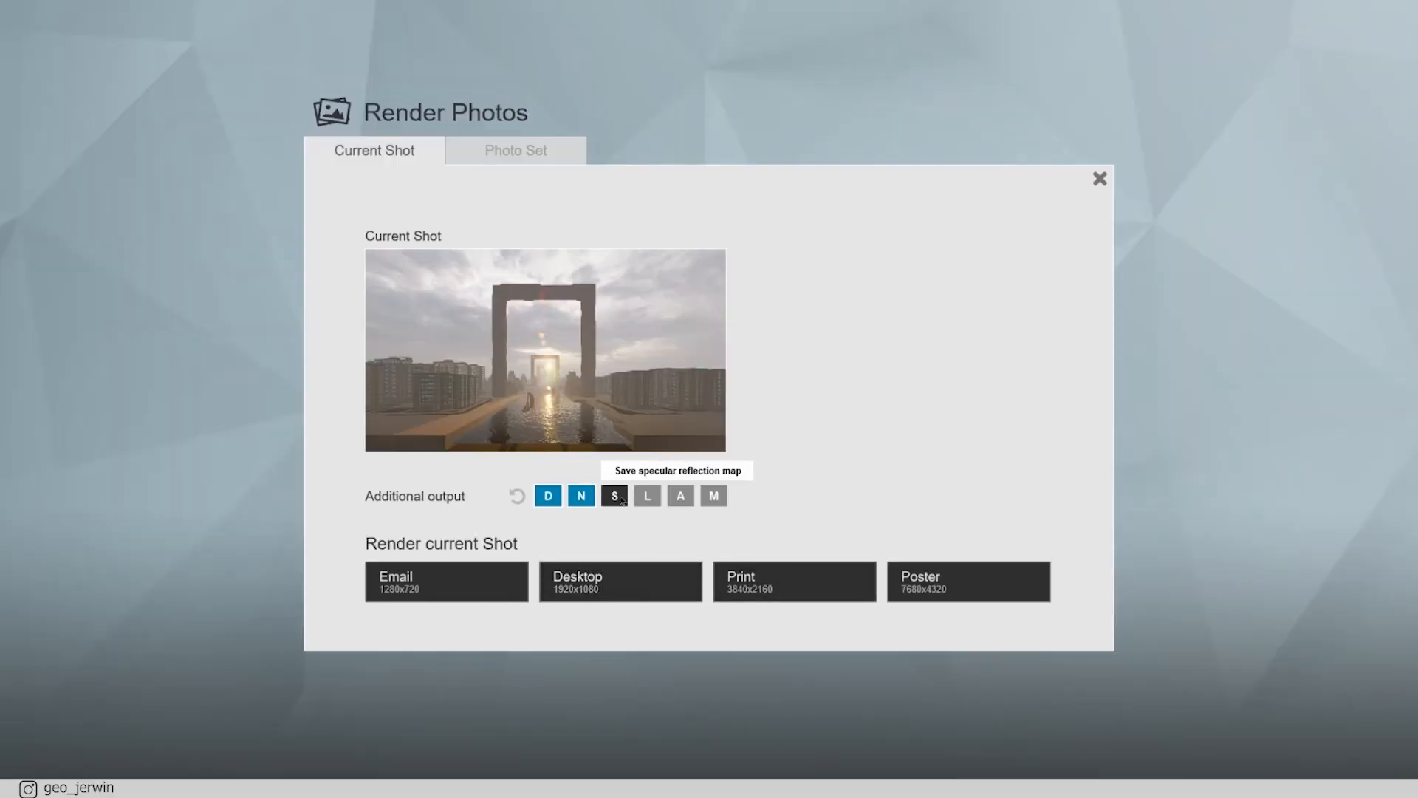
click(620, 582)
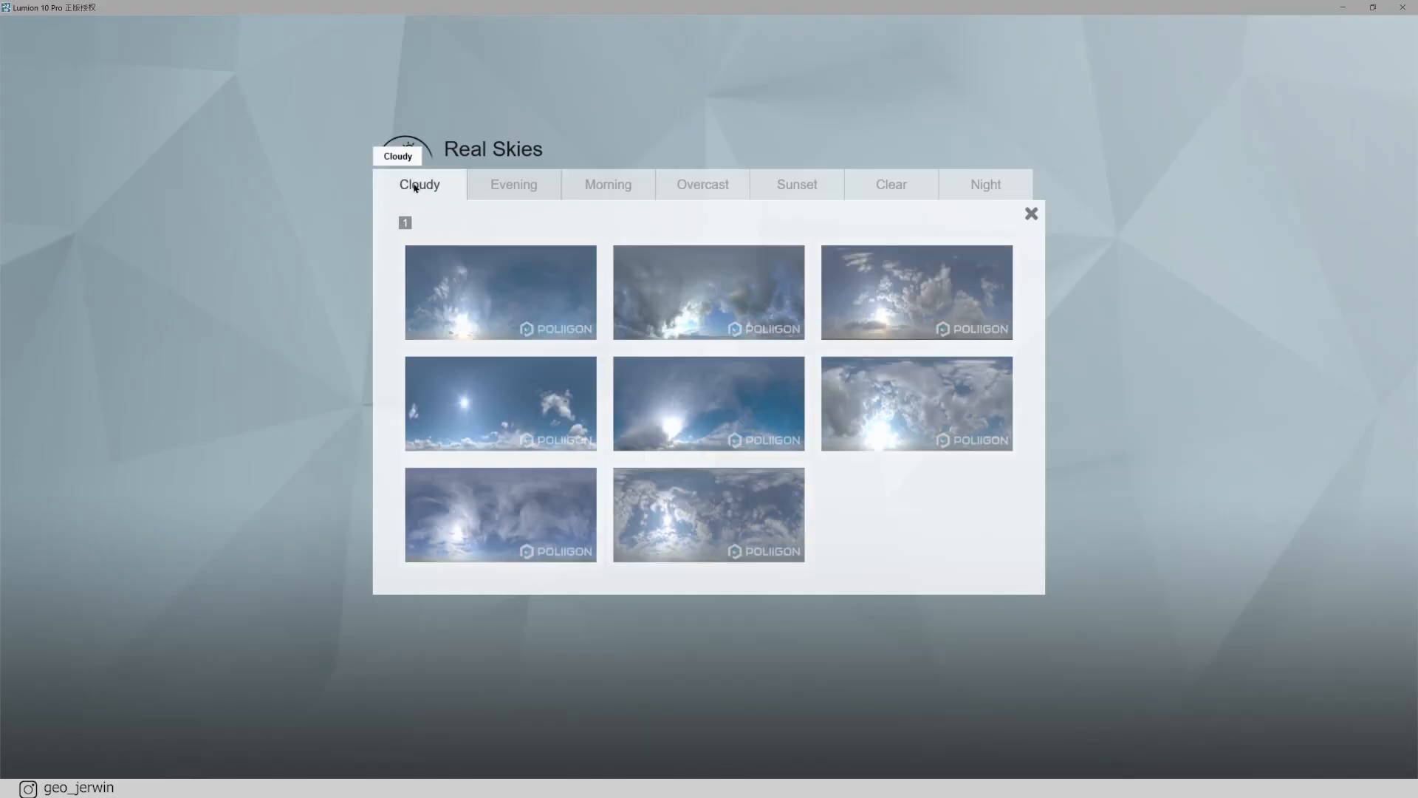
- Show the Cloudy > Overcast sky presets in Lumion's Real Skies library
click(702, 184)
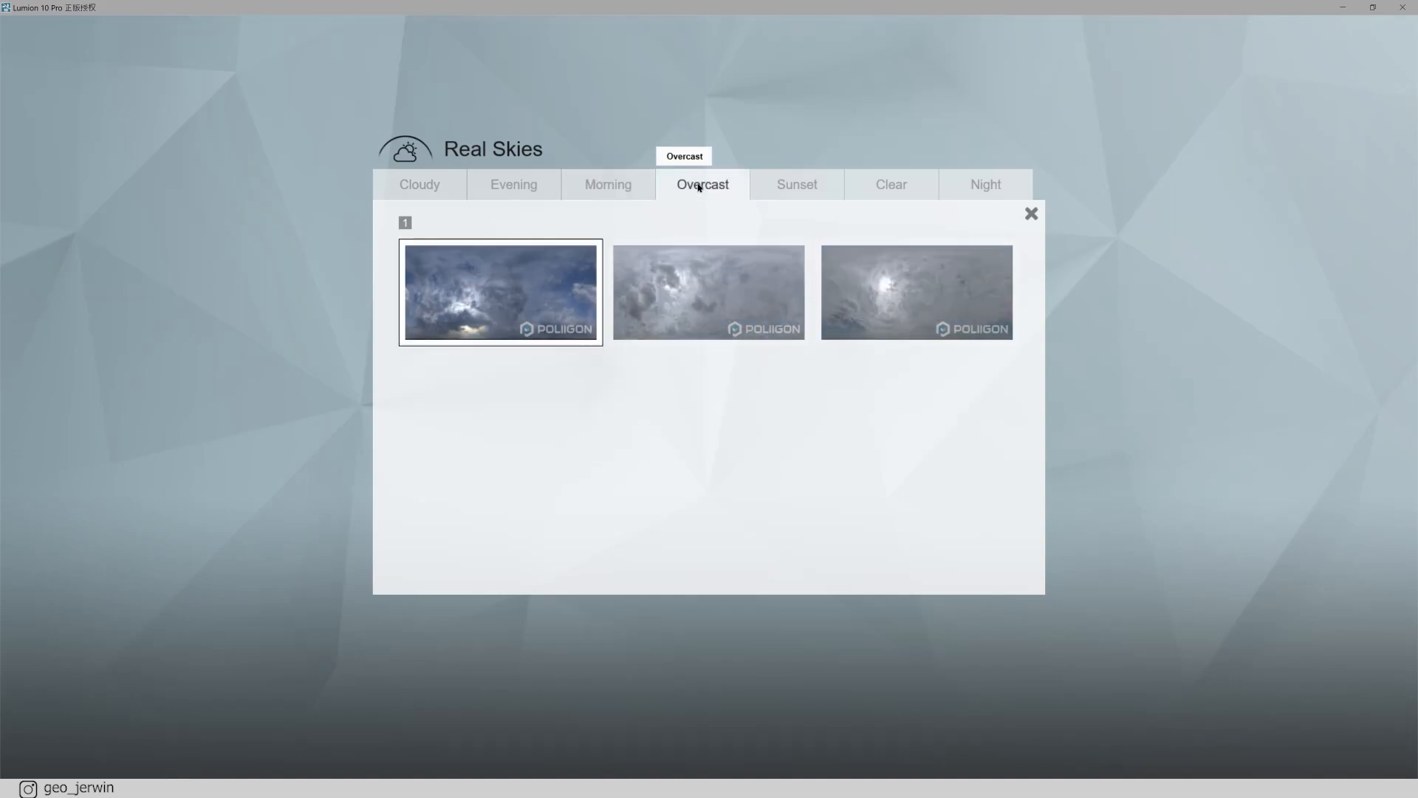
click(984, 185)
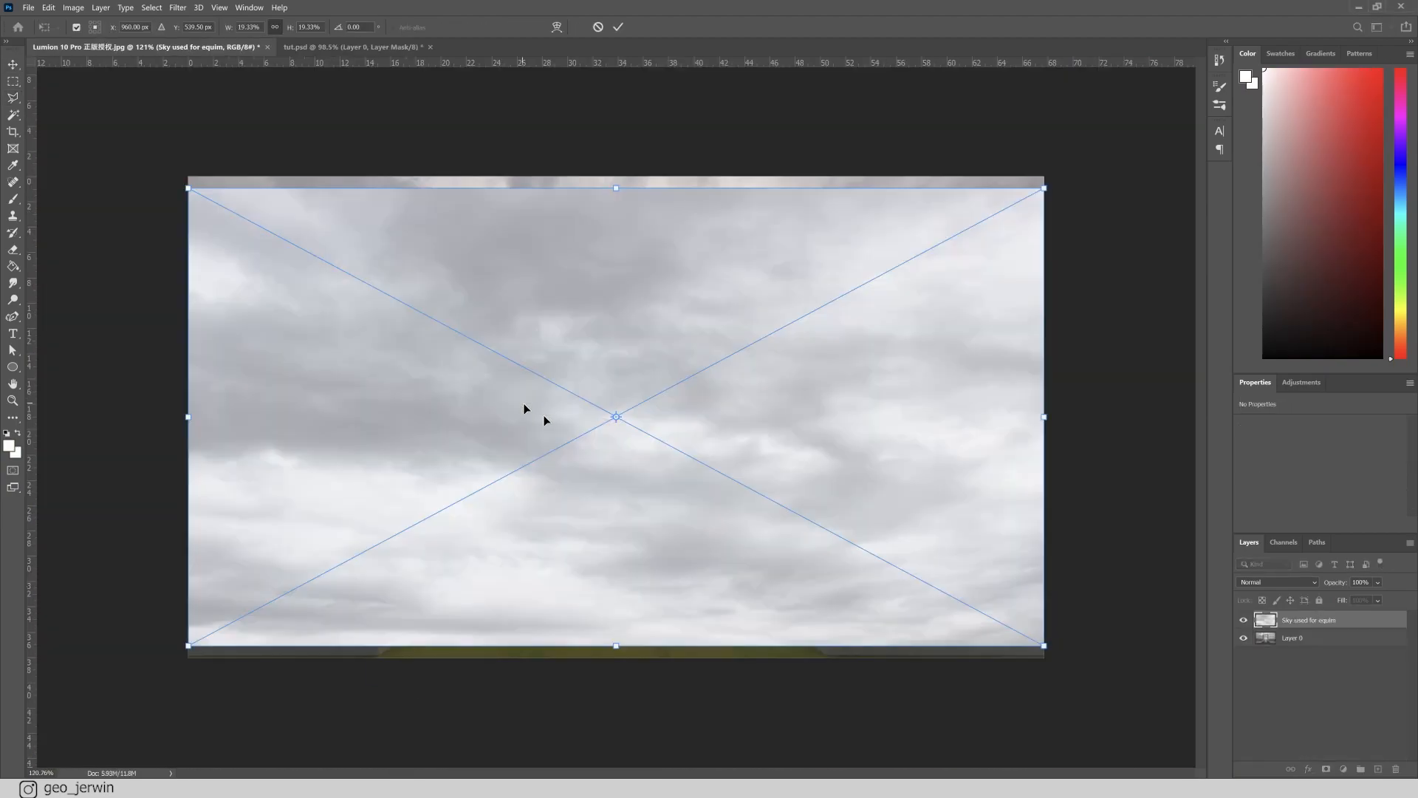
- Commit the sky photo's fit to the canvas and pick the Magic Wand tool
click(618, 27)
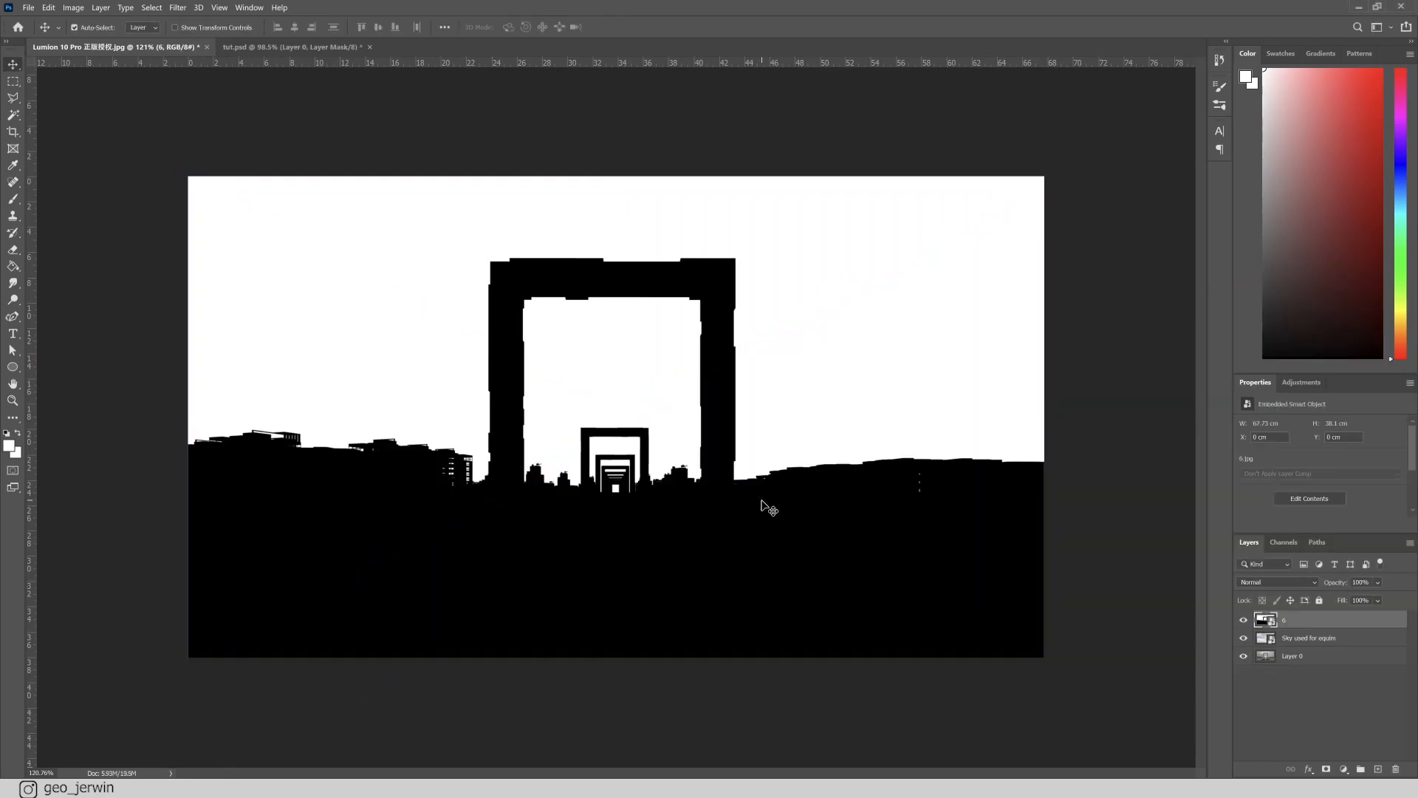
click(14, 145)
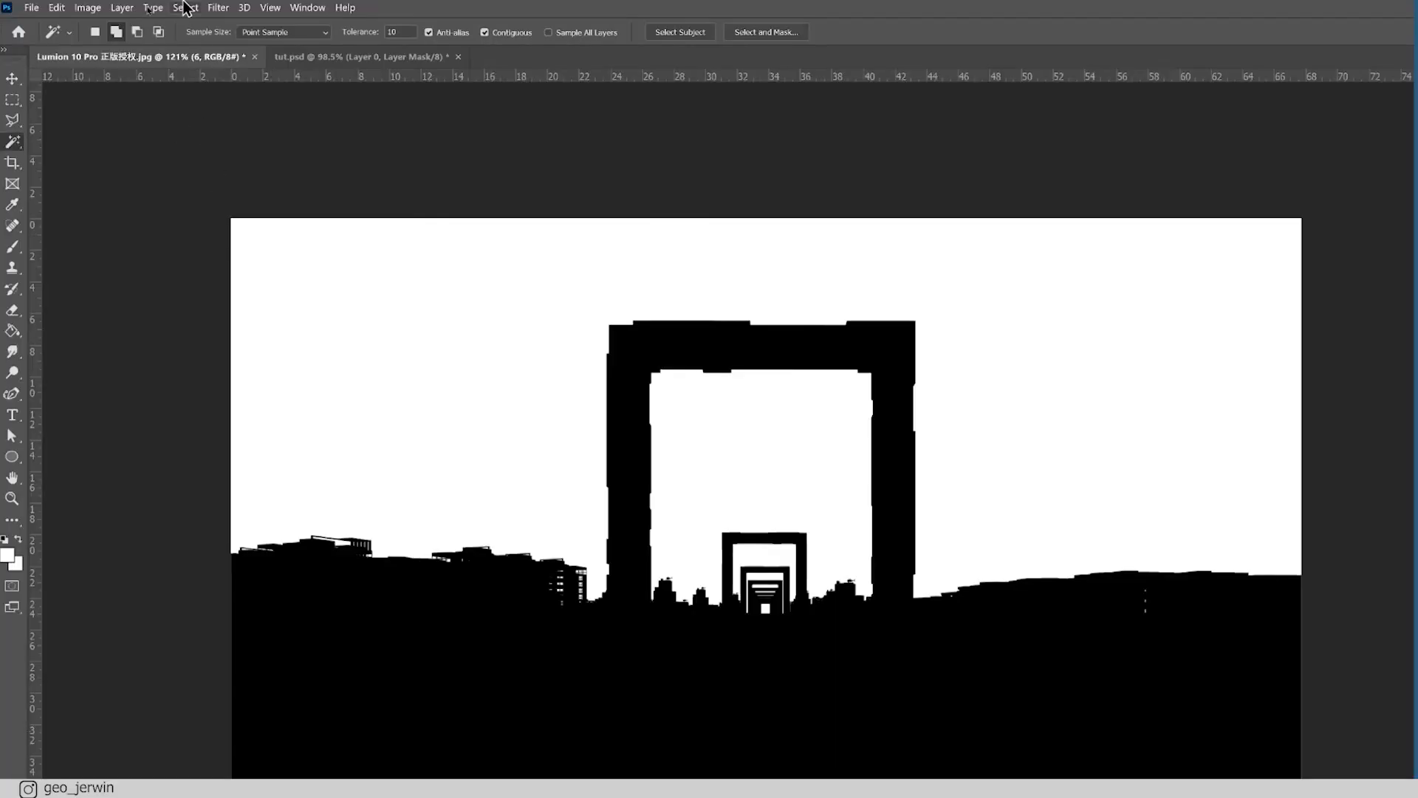
- Color-range select the mask's white sky, settling Fuzziness at a moderate value
click(184, 7)
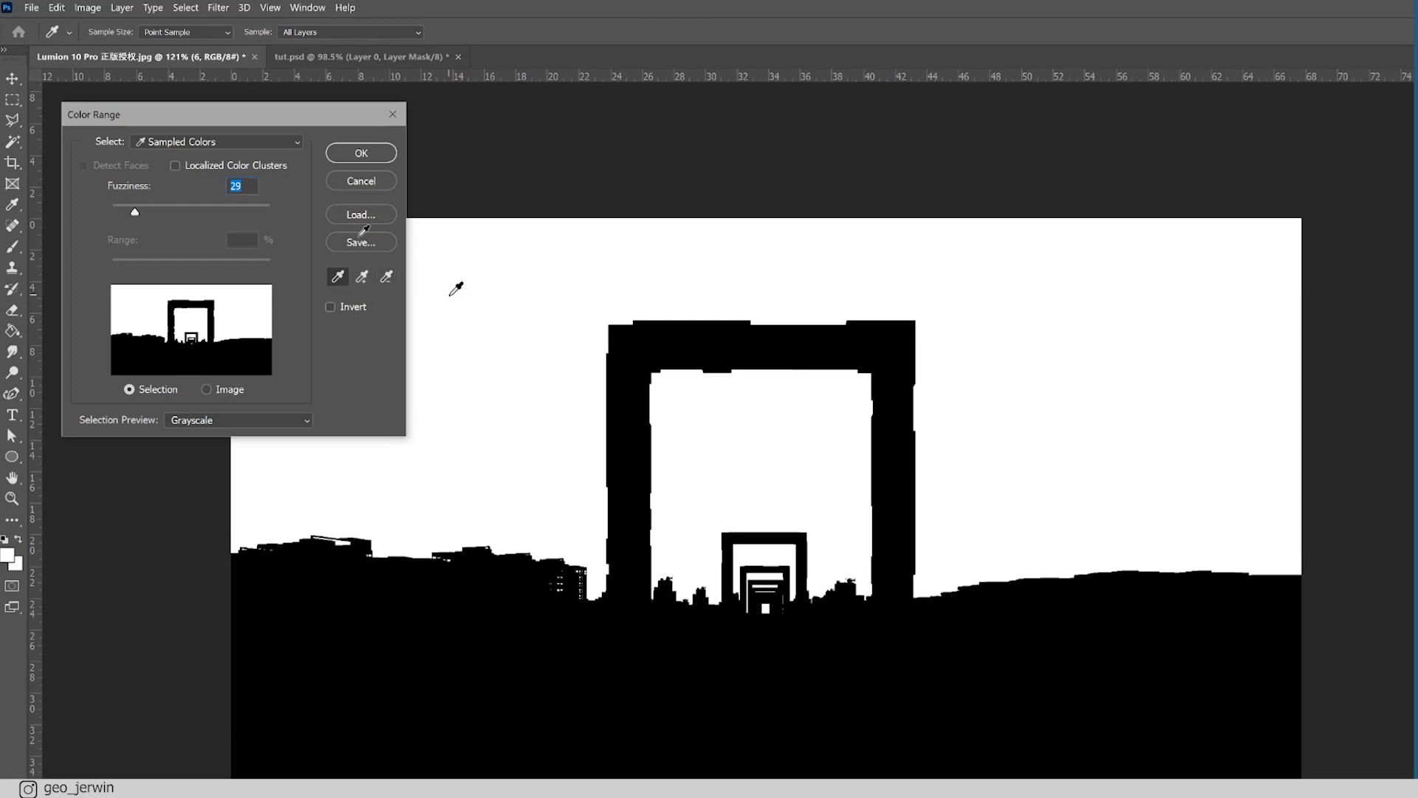
drag(135, 212, 157, 212)
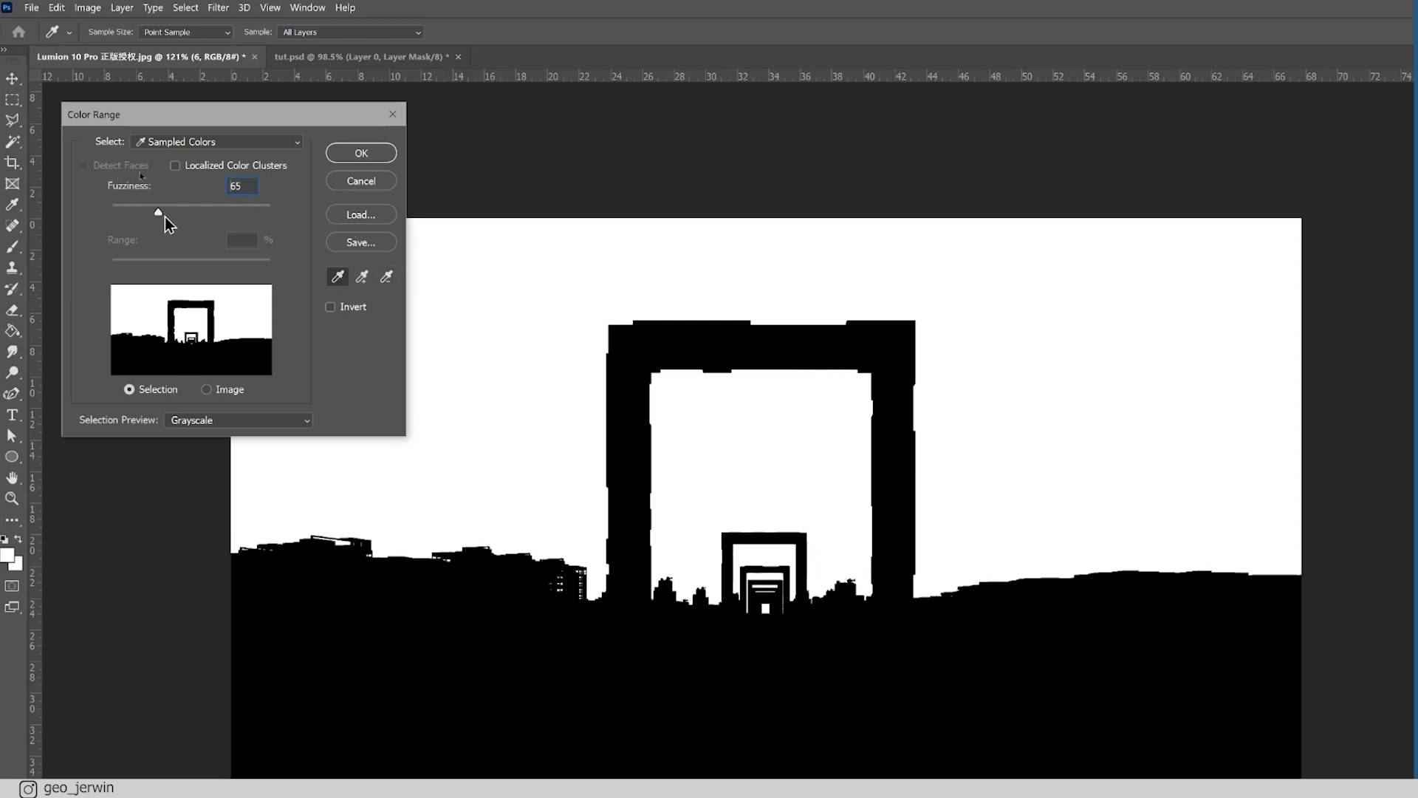
drag(158, 212, 269, 212)
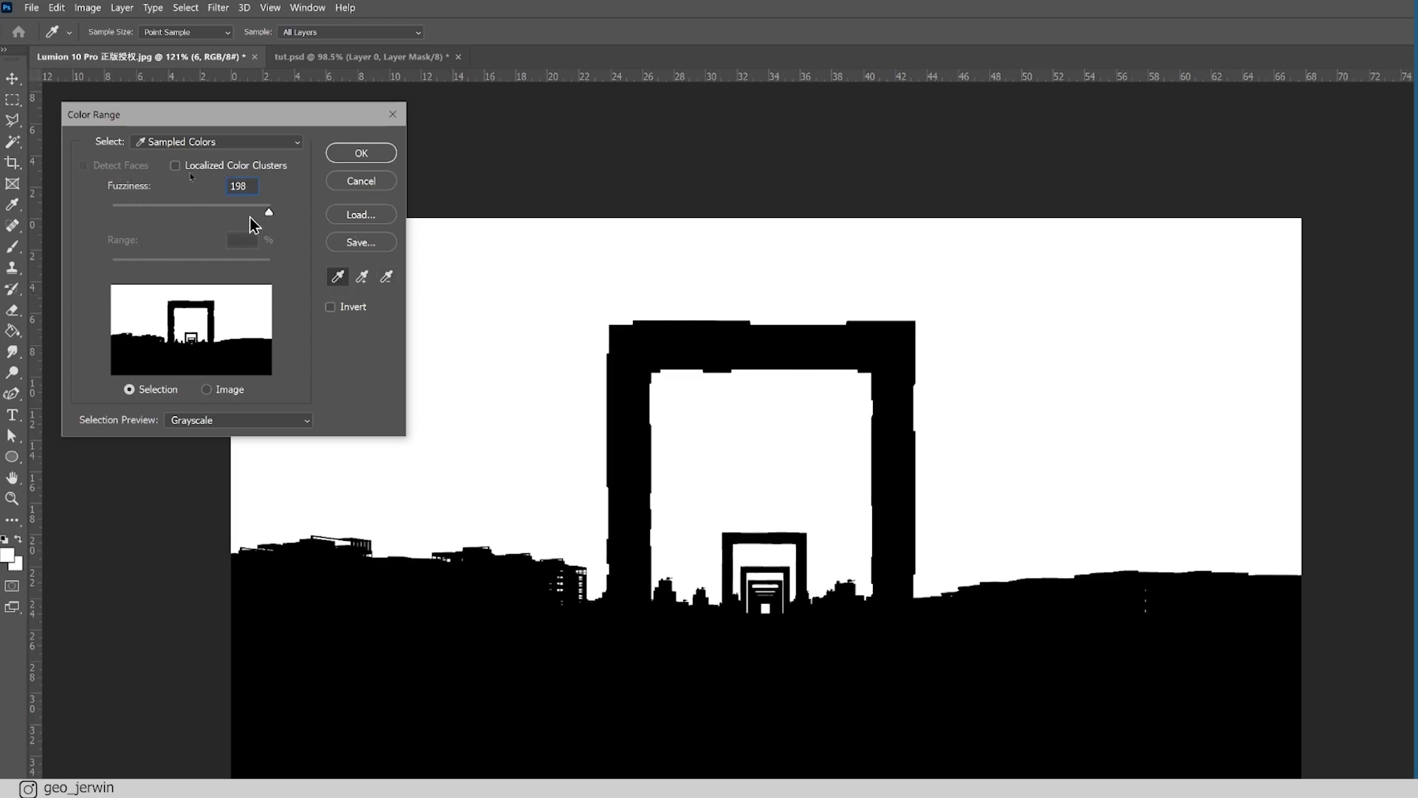
drag(269, 211, 165, 211)
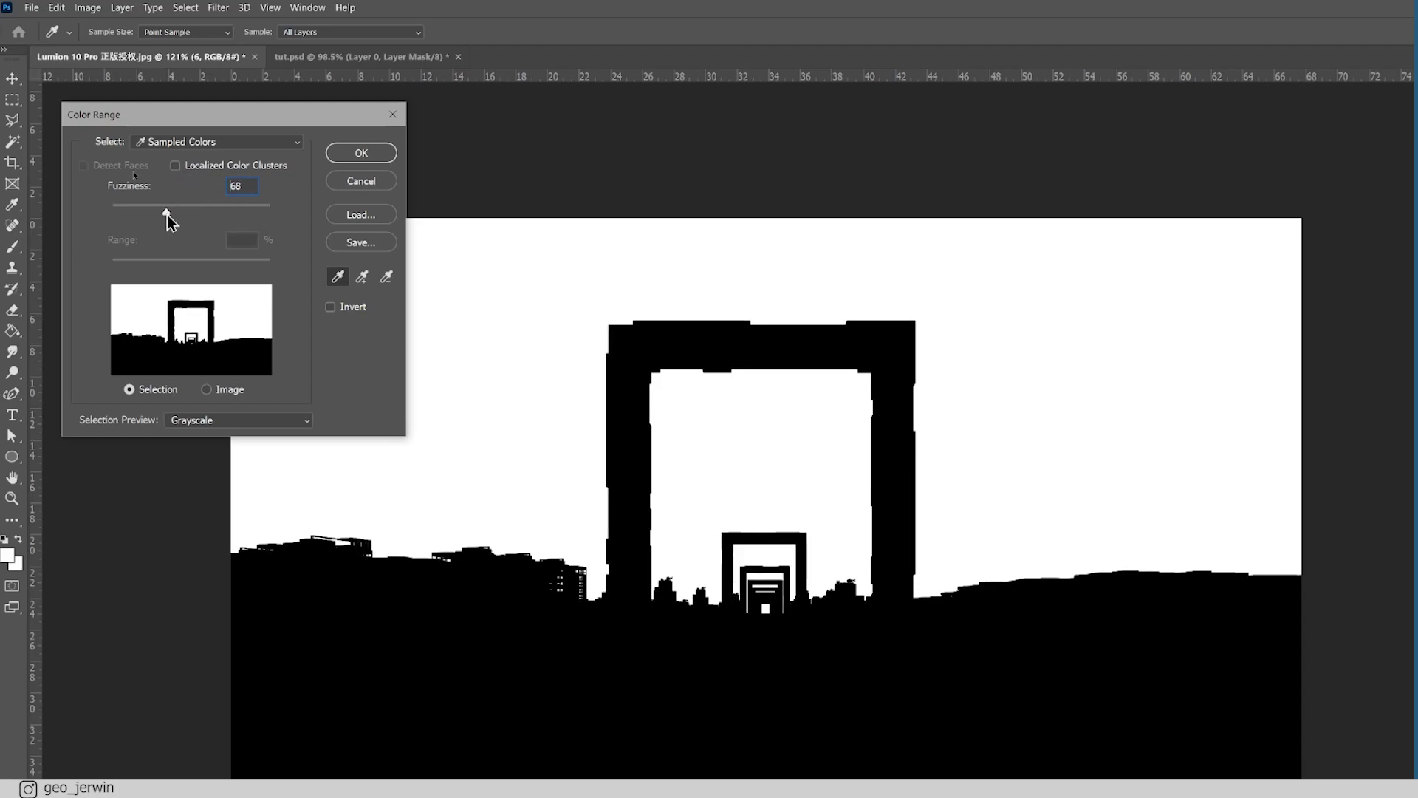
click(359, 152)
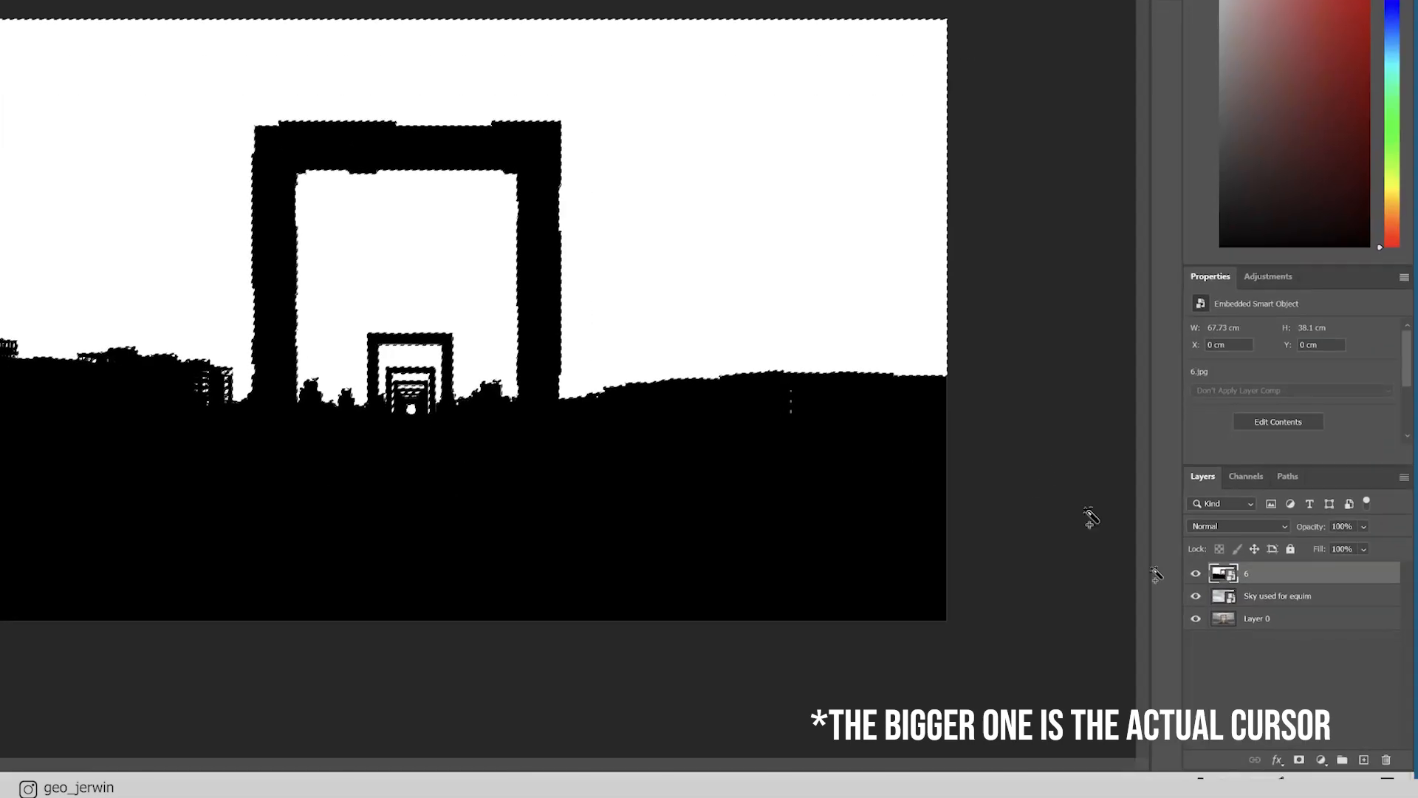
- Hide the black-and-white mask image and add a layer mask to the sky photo layer
click(1196, 572)
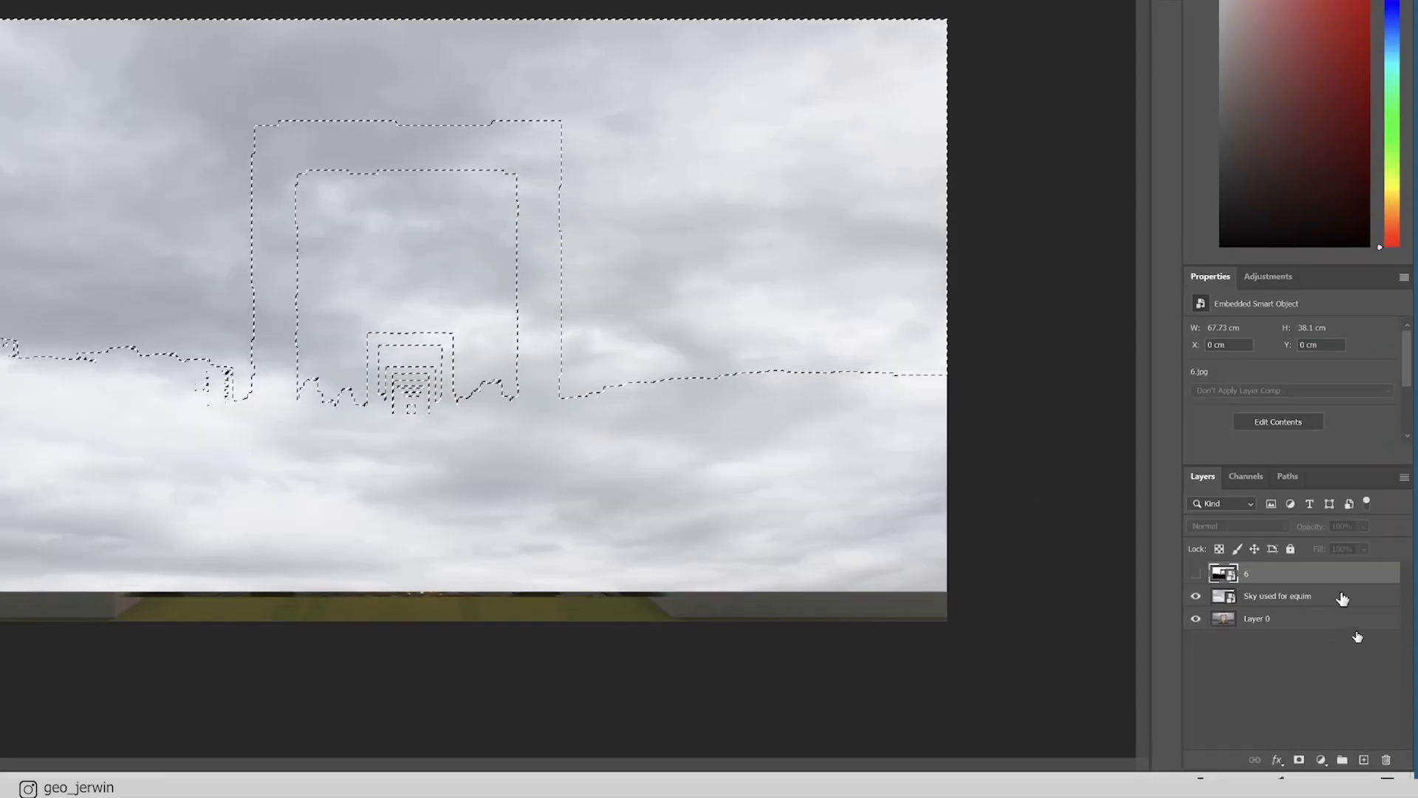
click(1322, 760)
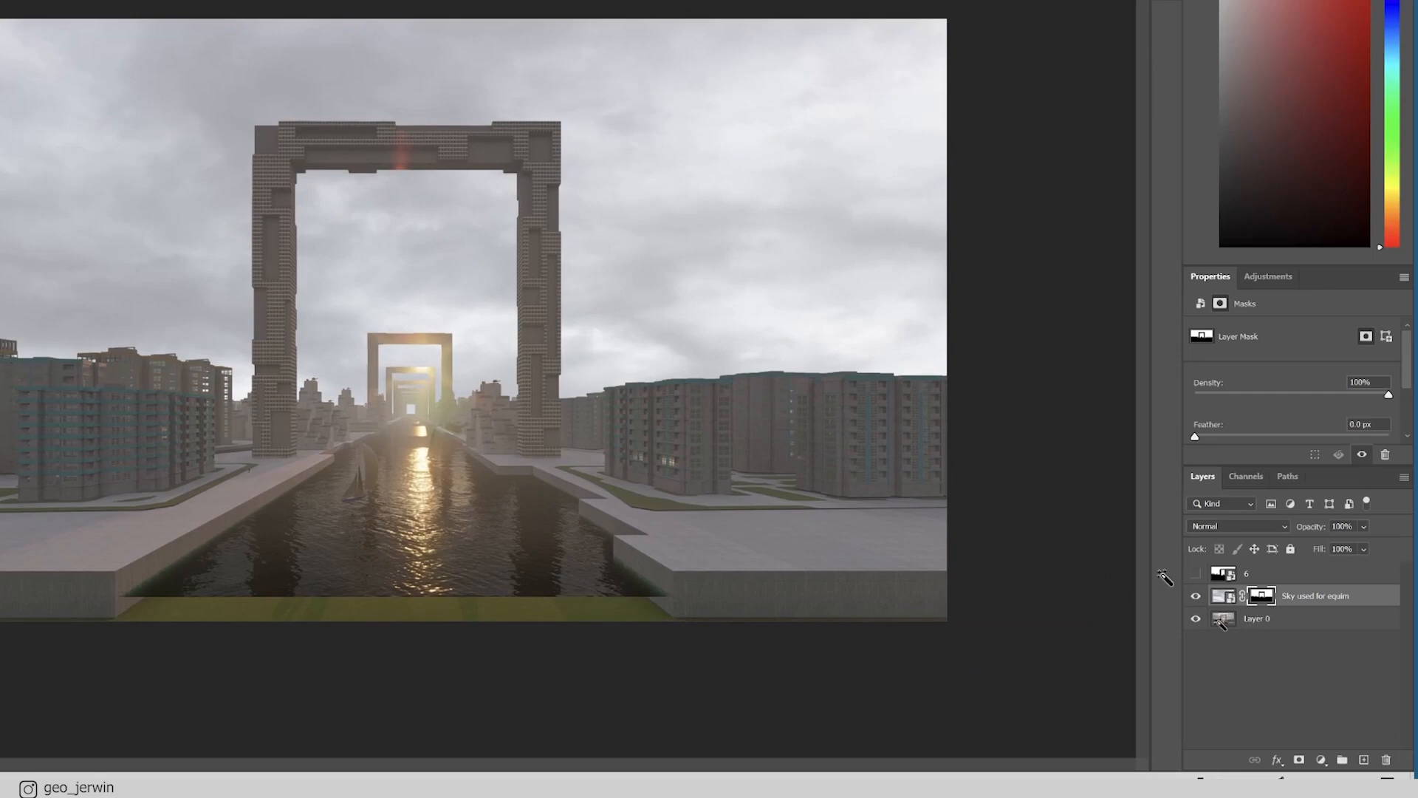
click(1223, 595)
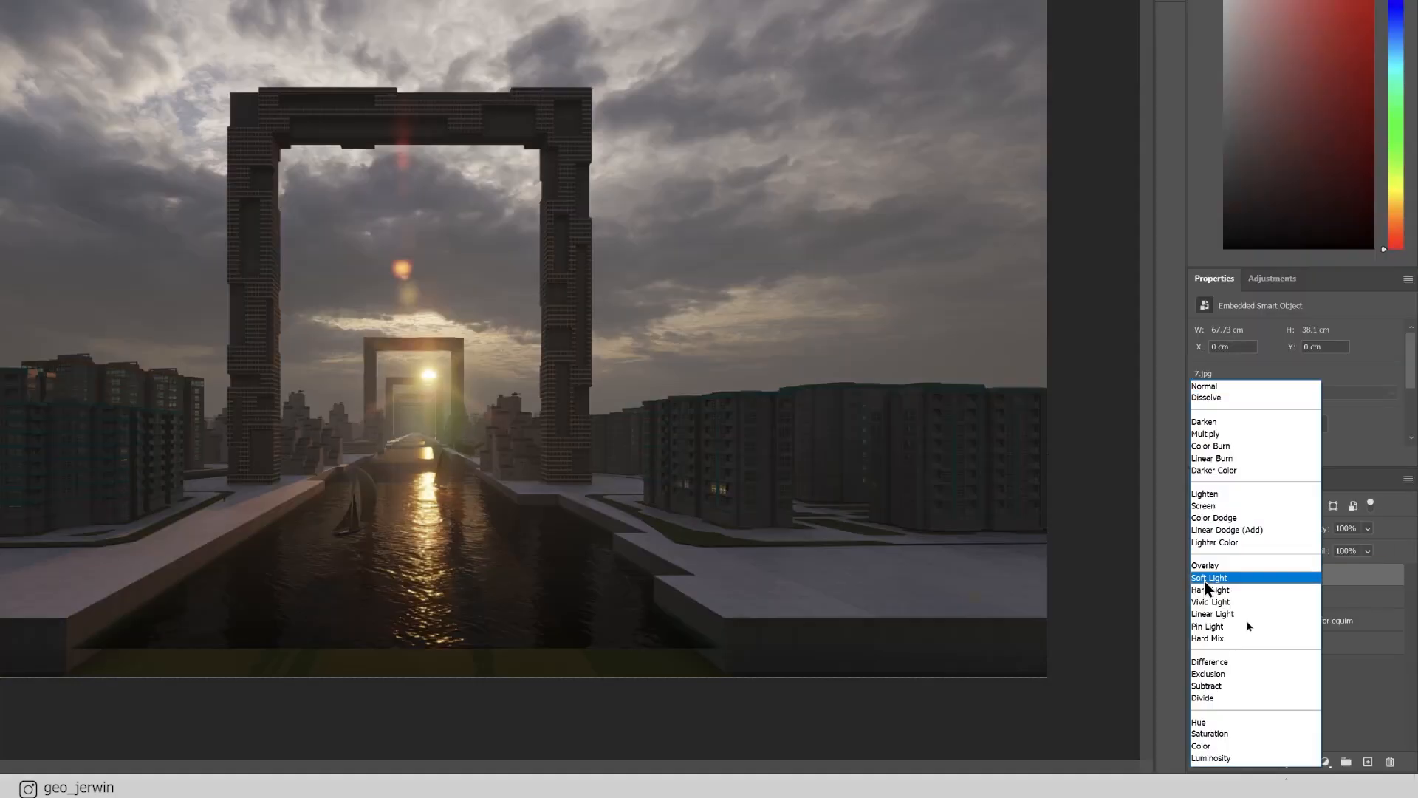
- Set the moody render overlay to Soft Light and lower its opacity
click(1209, 577)
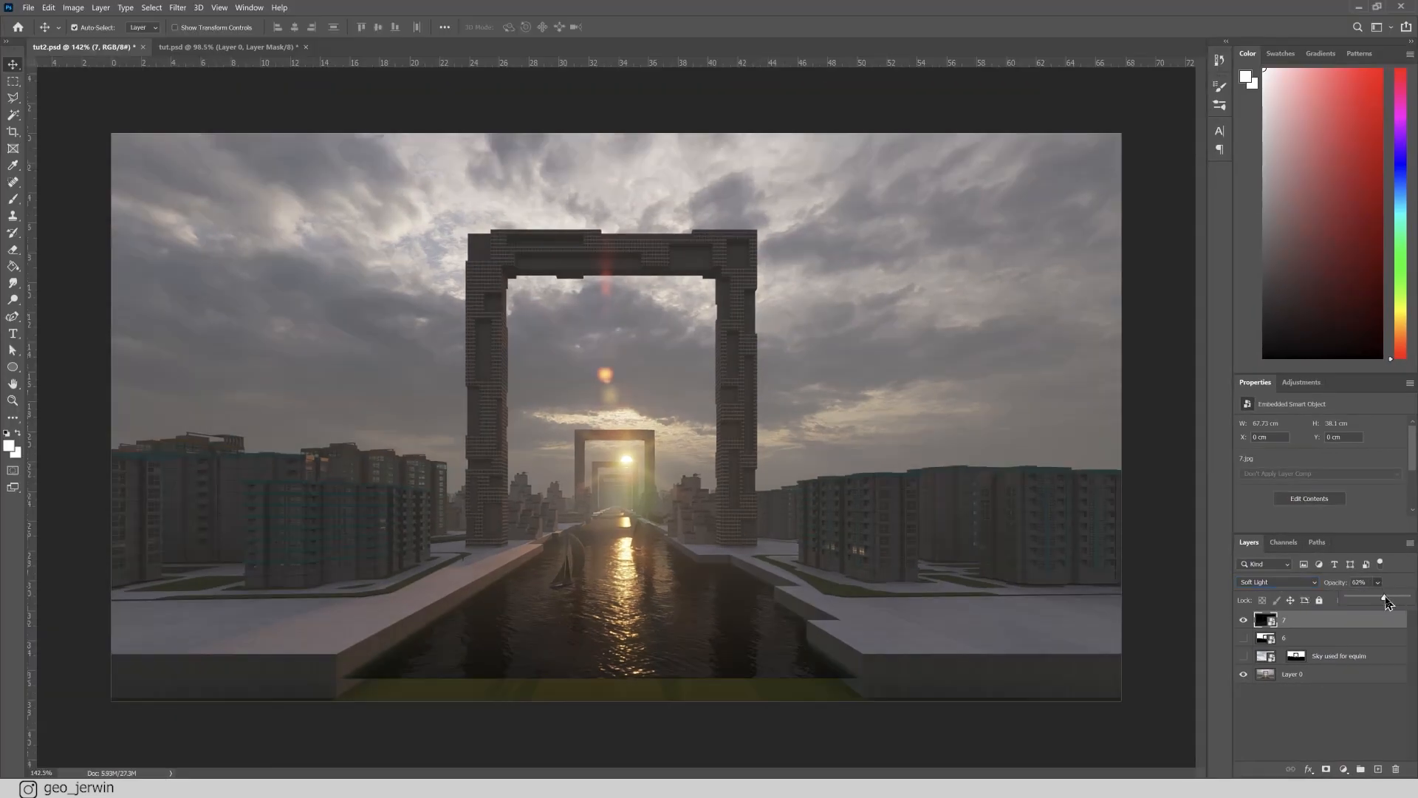
click(1295, 621)
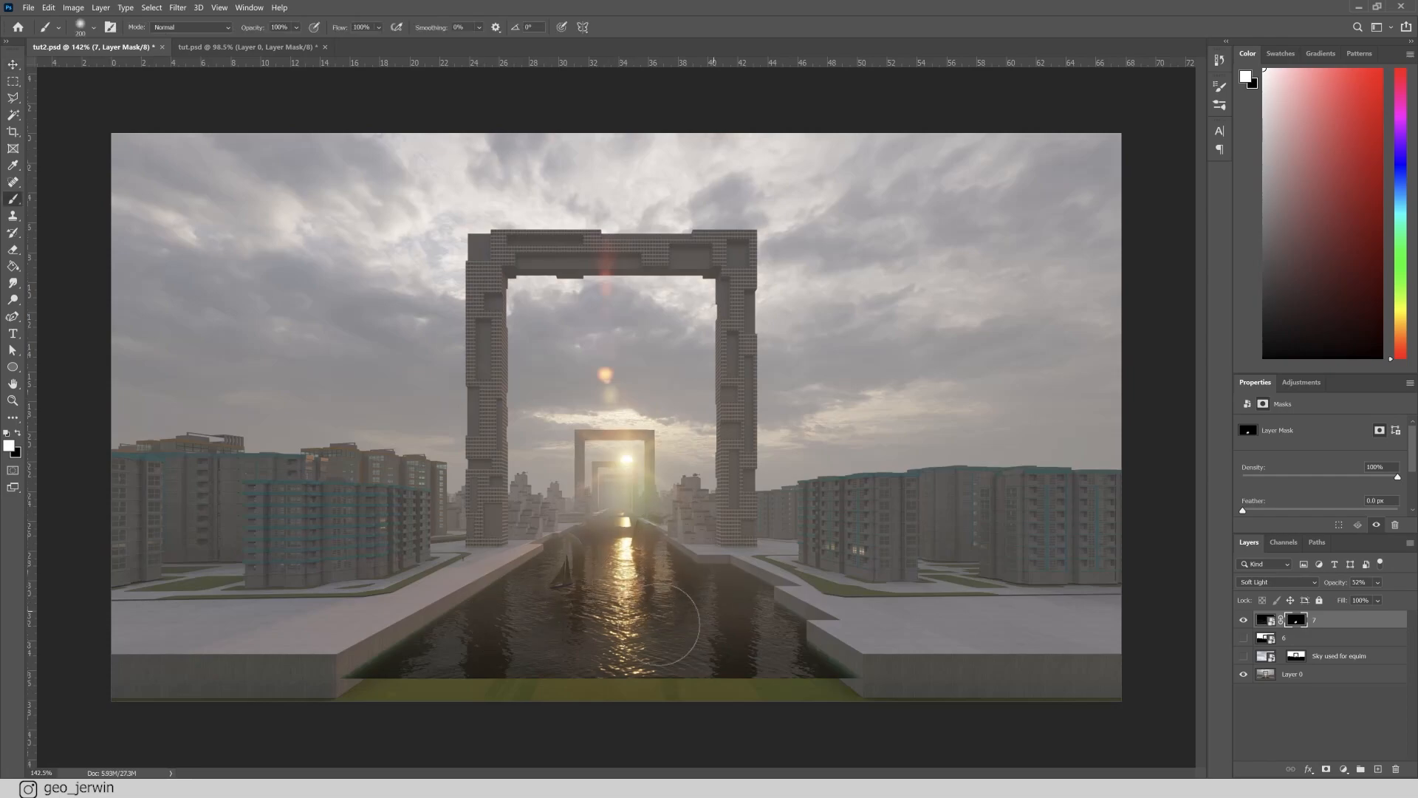
mouse_move(534, 644)
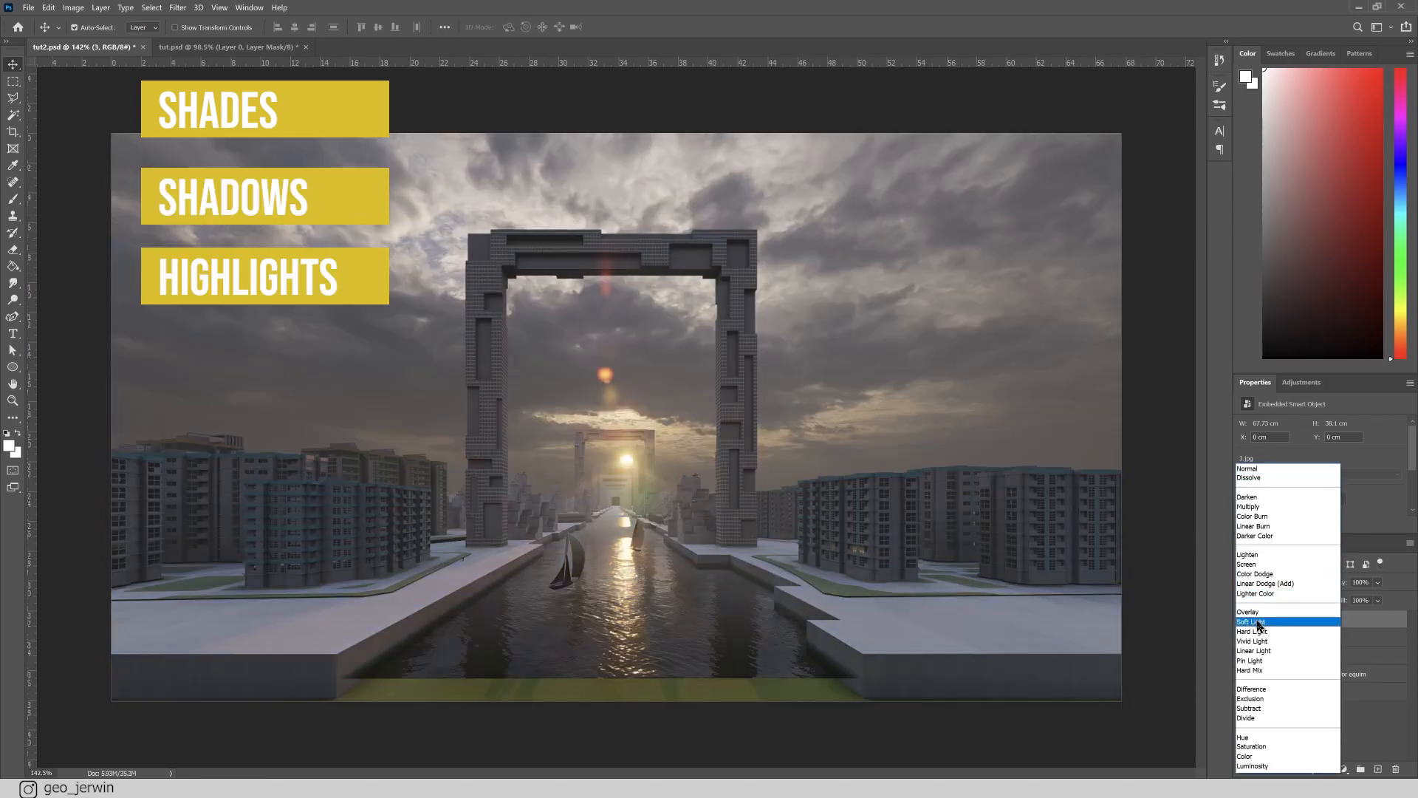
- Change the new render layer's blend mode and apply Levels with inputs 16 / 1 / 169
click(1247, 612)
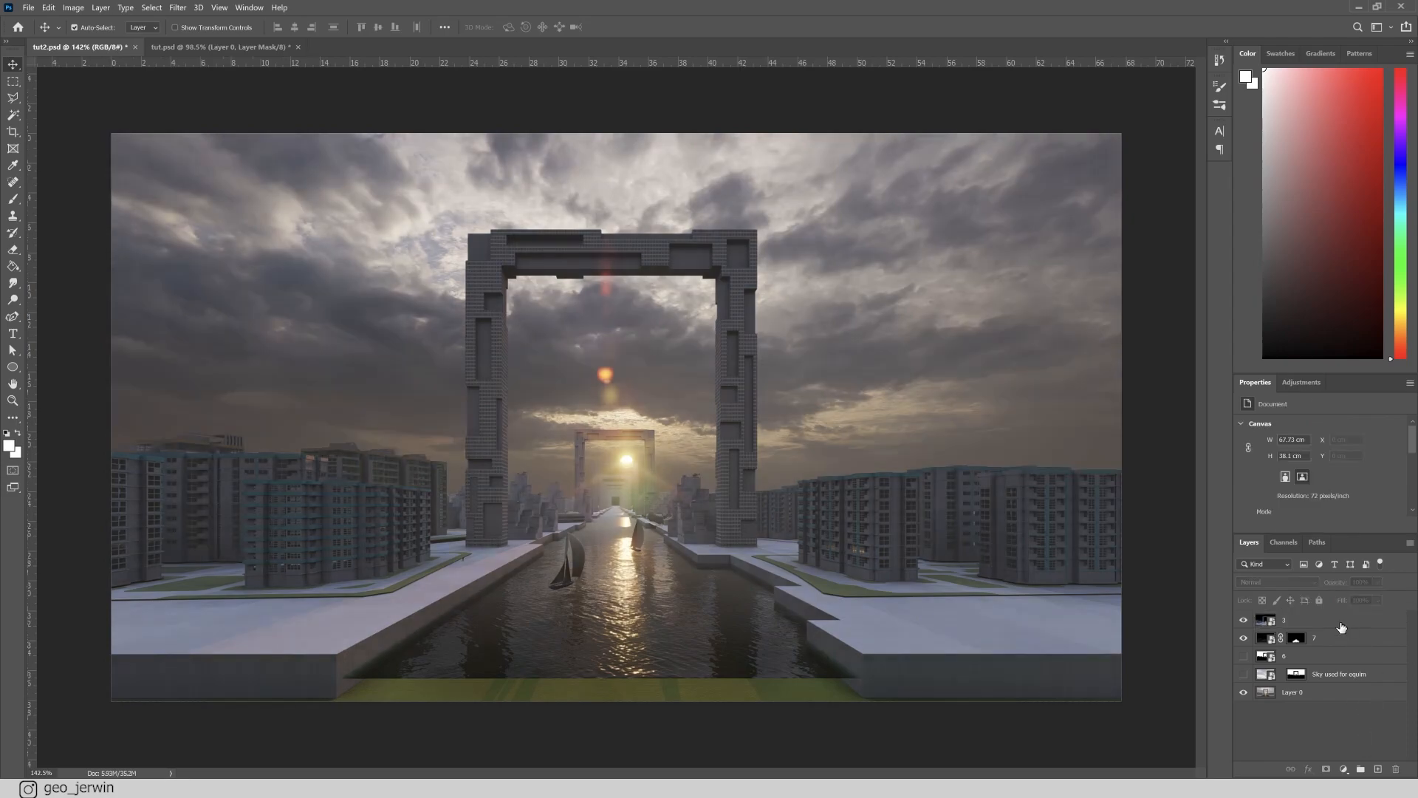
click(1321, 620)
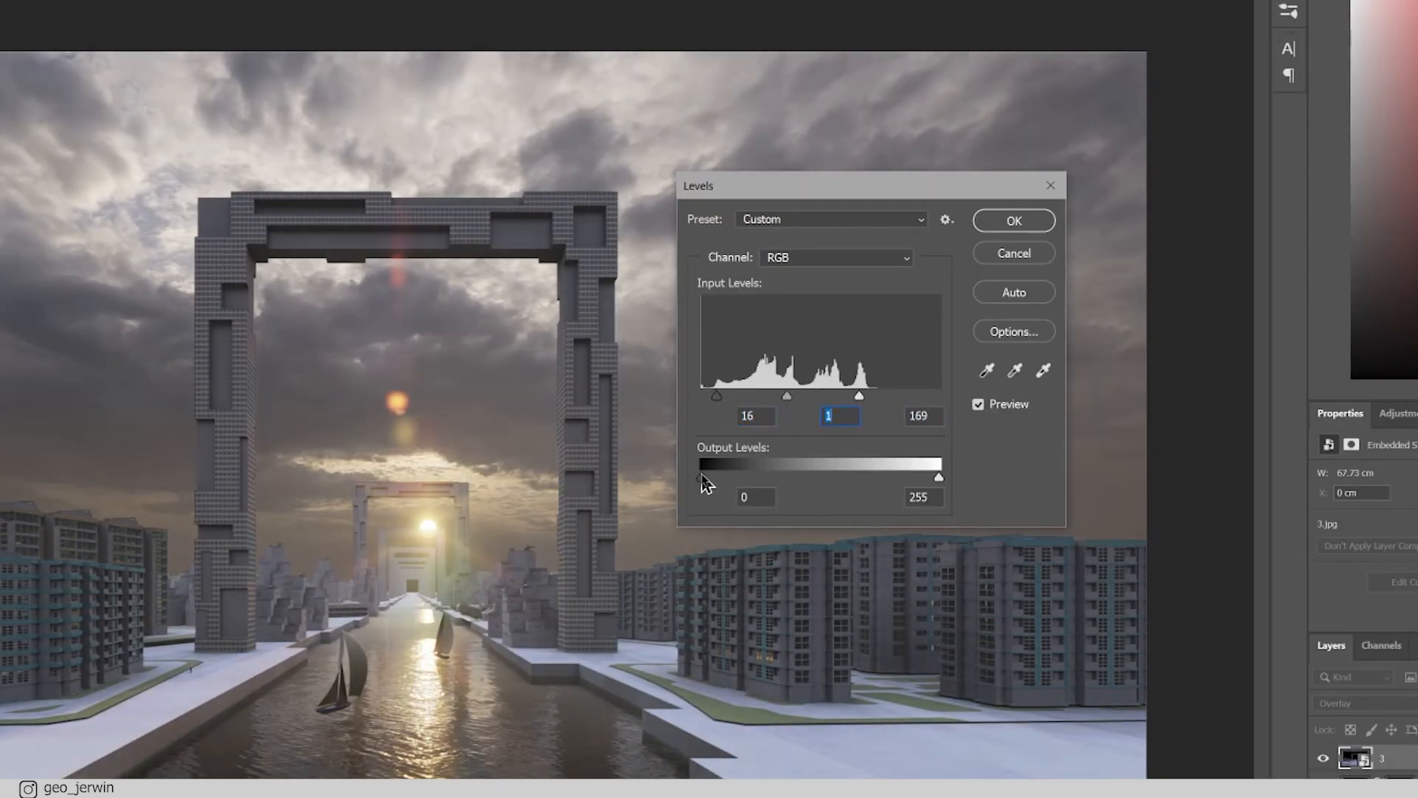
click(1012, 221)
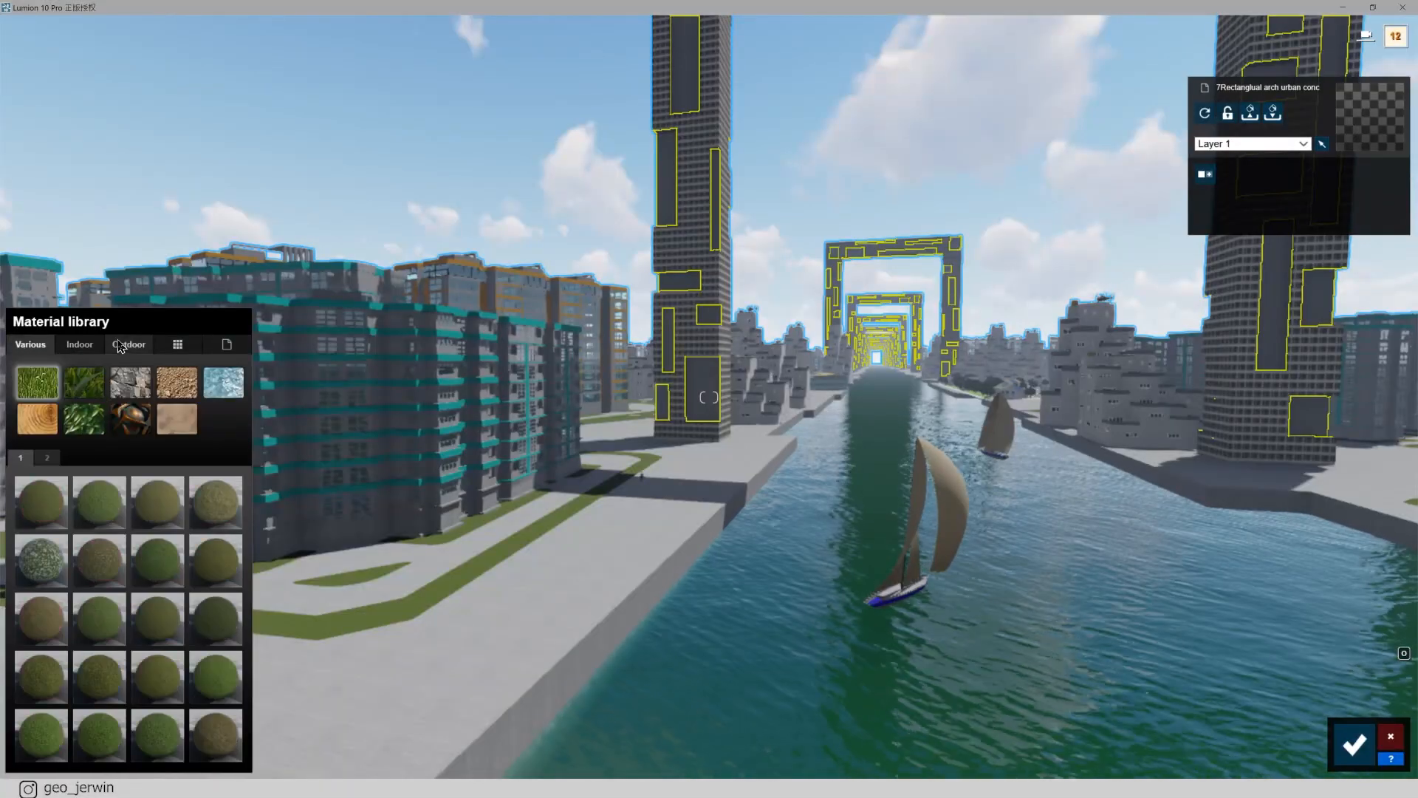
- Browse the Outdoor materials for the arch in Lumion's material library
click(128, 343)
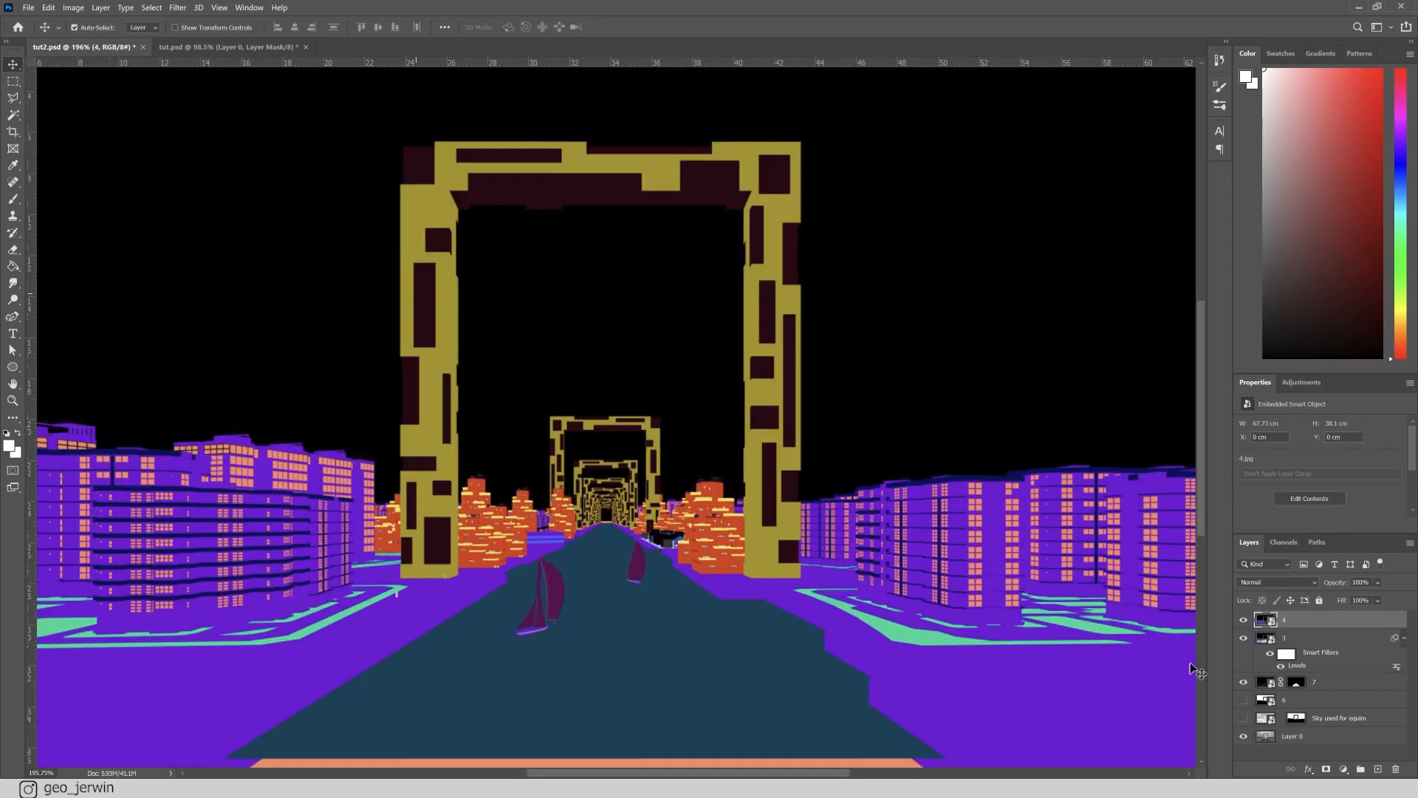
- Color-range select the arch's yellow material area, then choose the base render layer
click(13, 131)
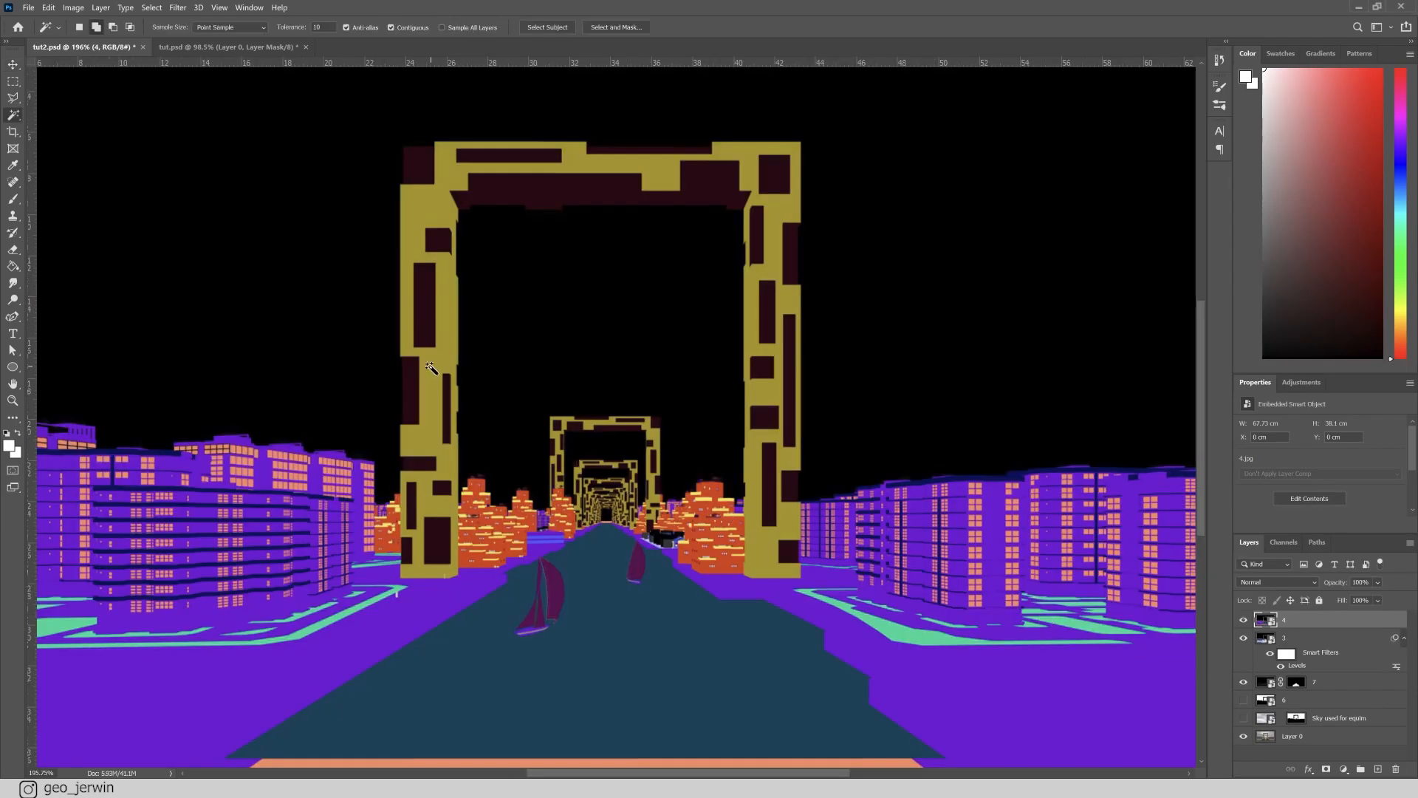
click(750, 145)
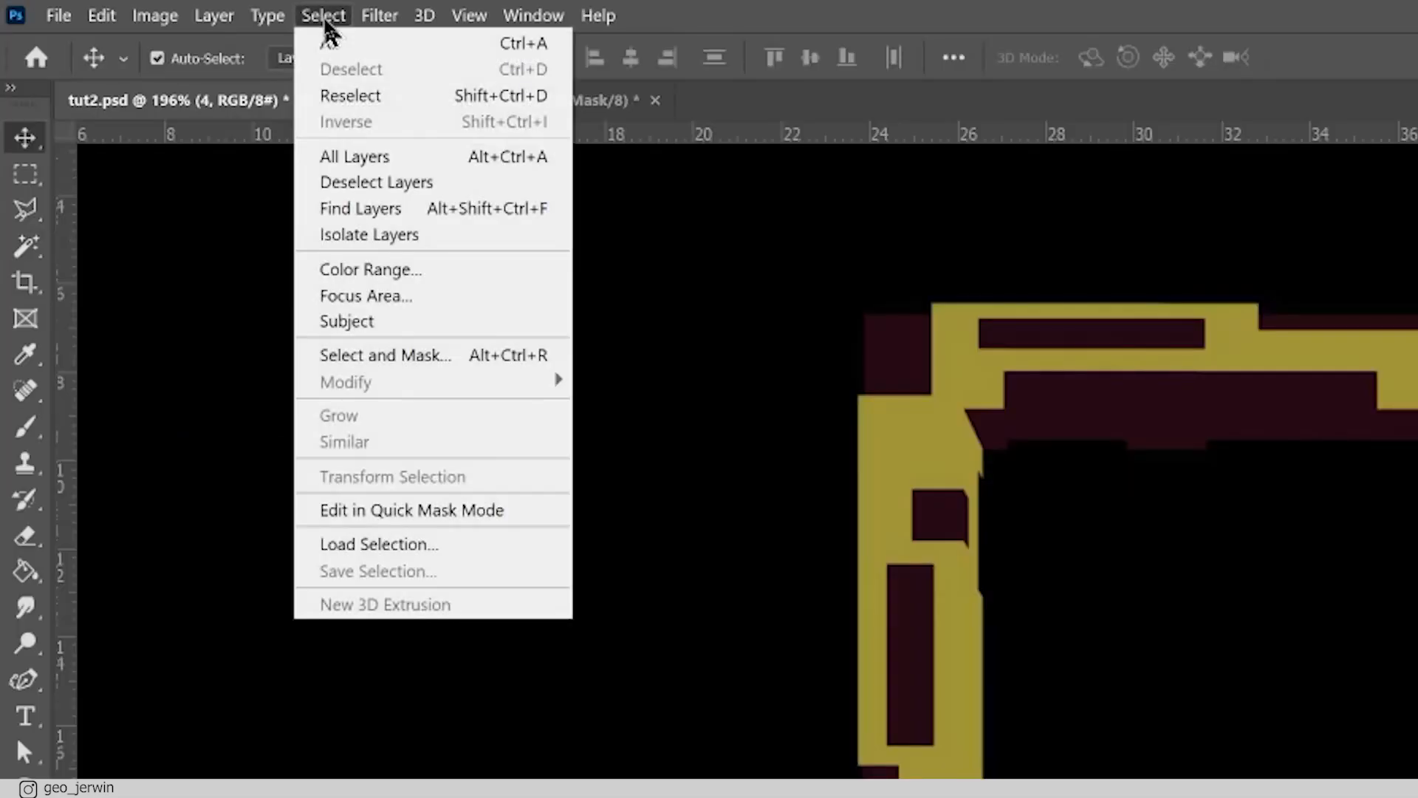
click(370, 269)
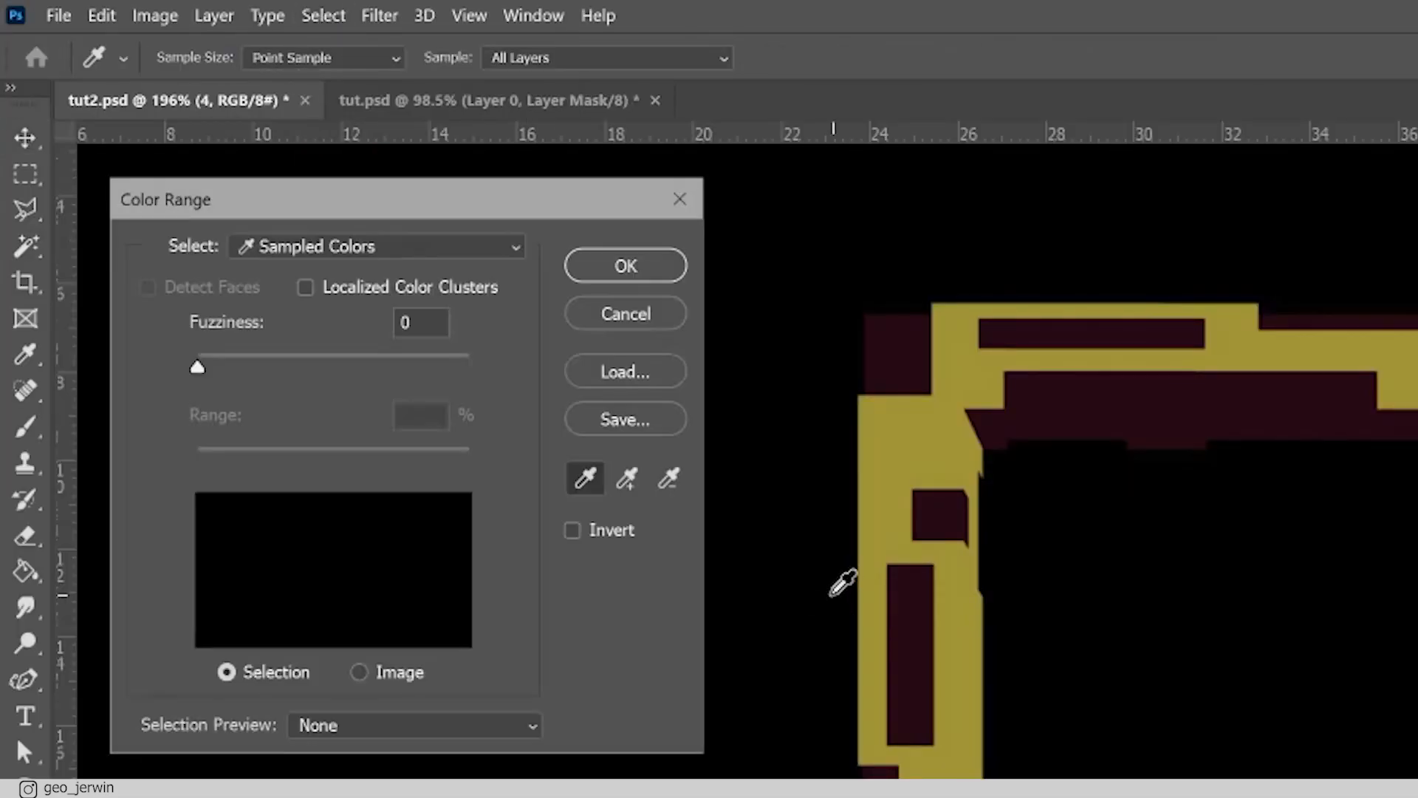
click(274, 486)
text(44)
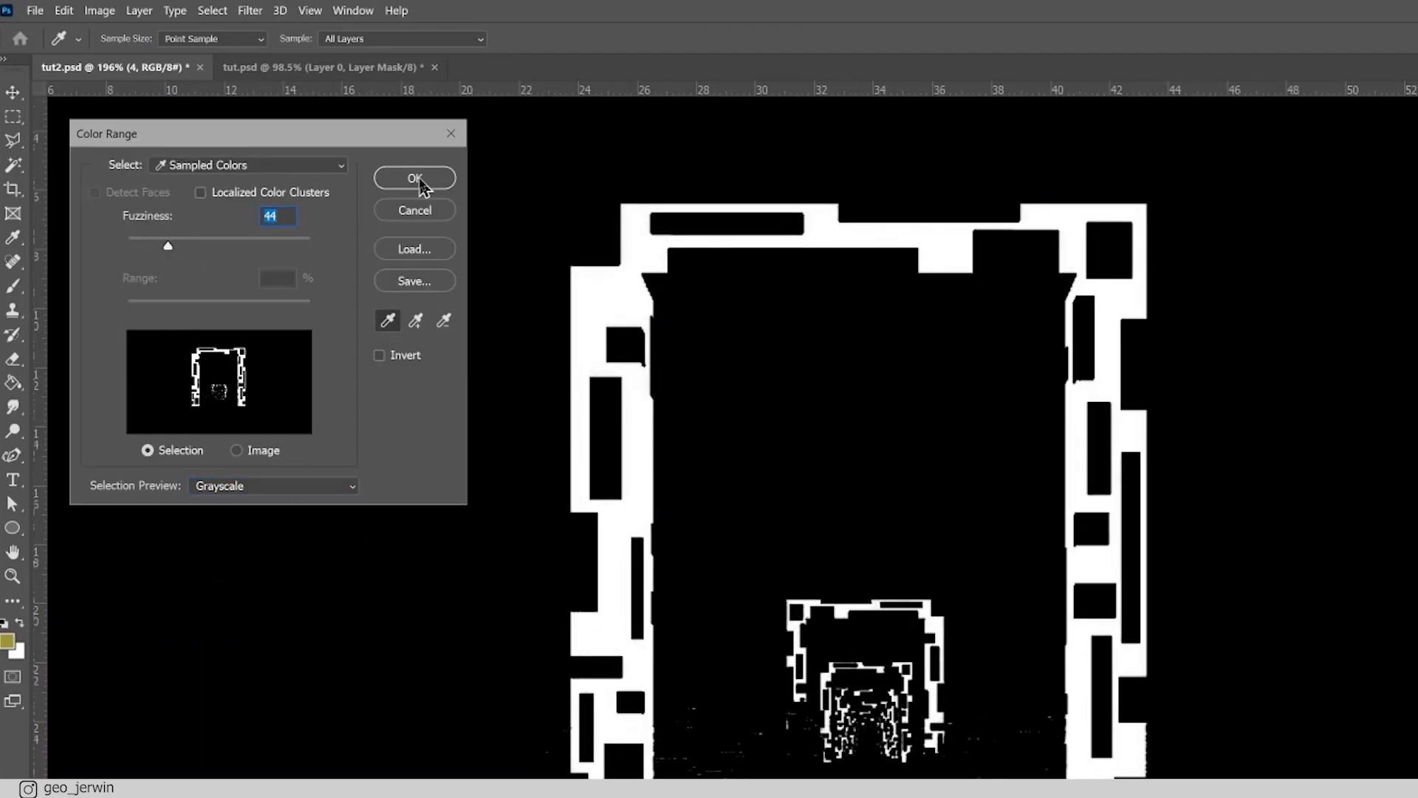
click(413, 178)
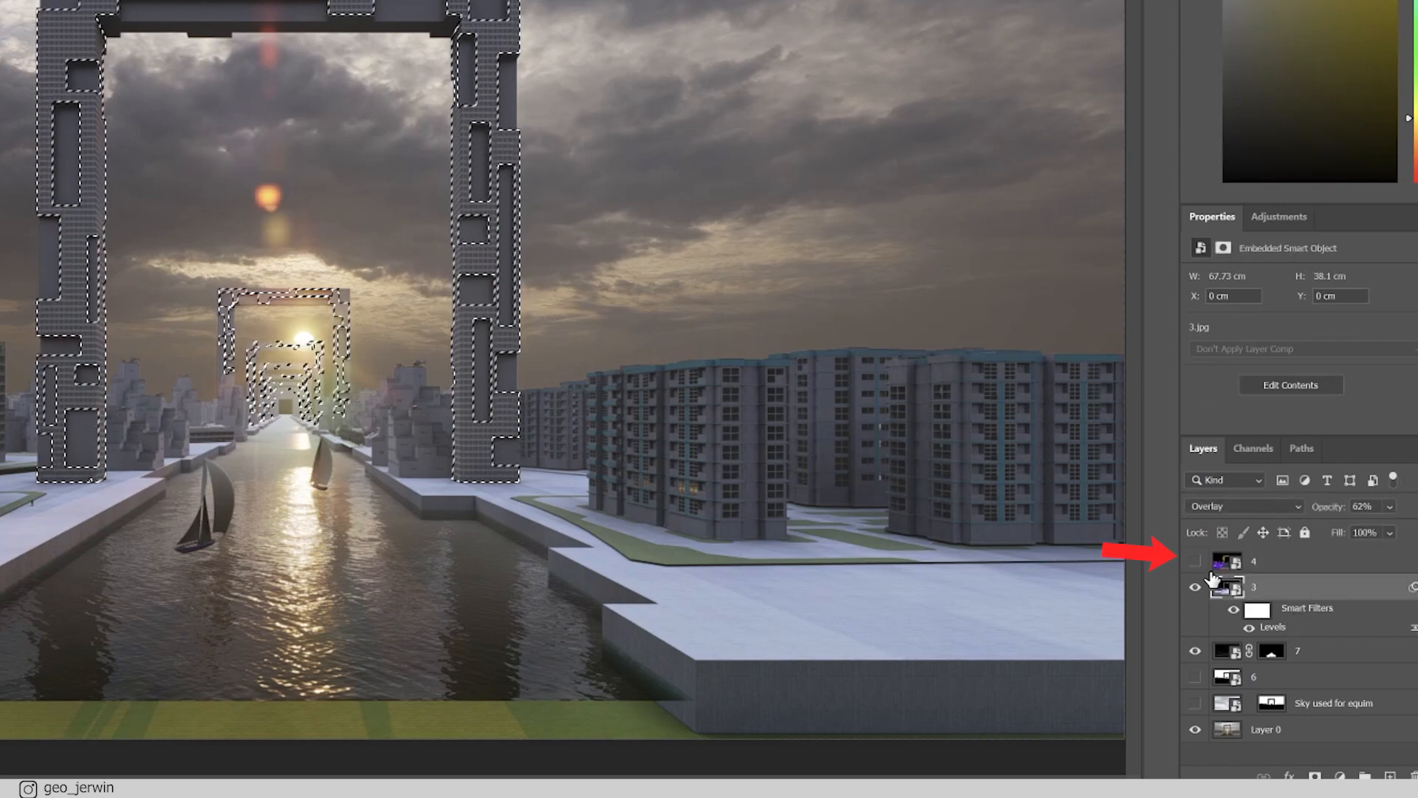
click(1265, 729)
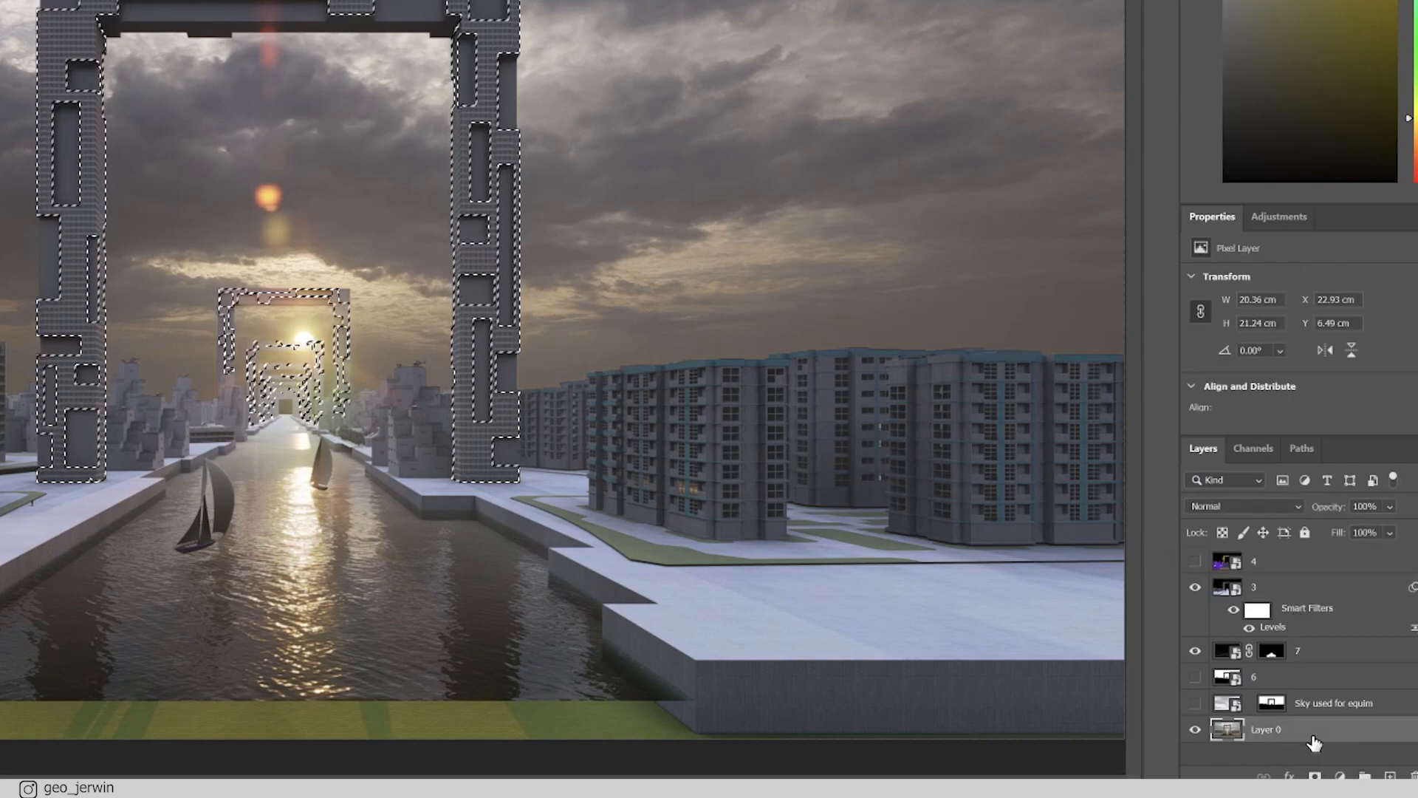
click(1279, 216)
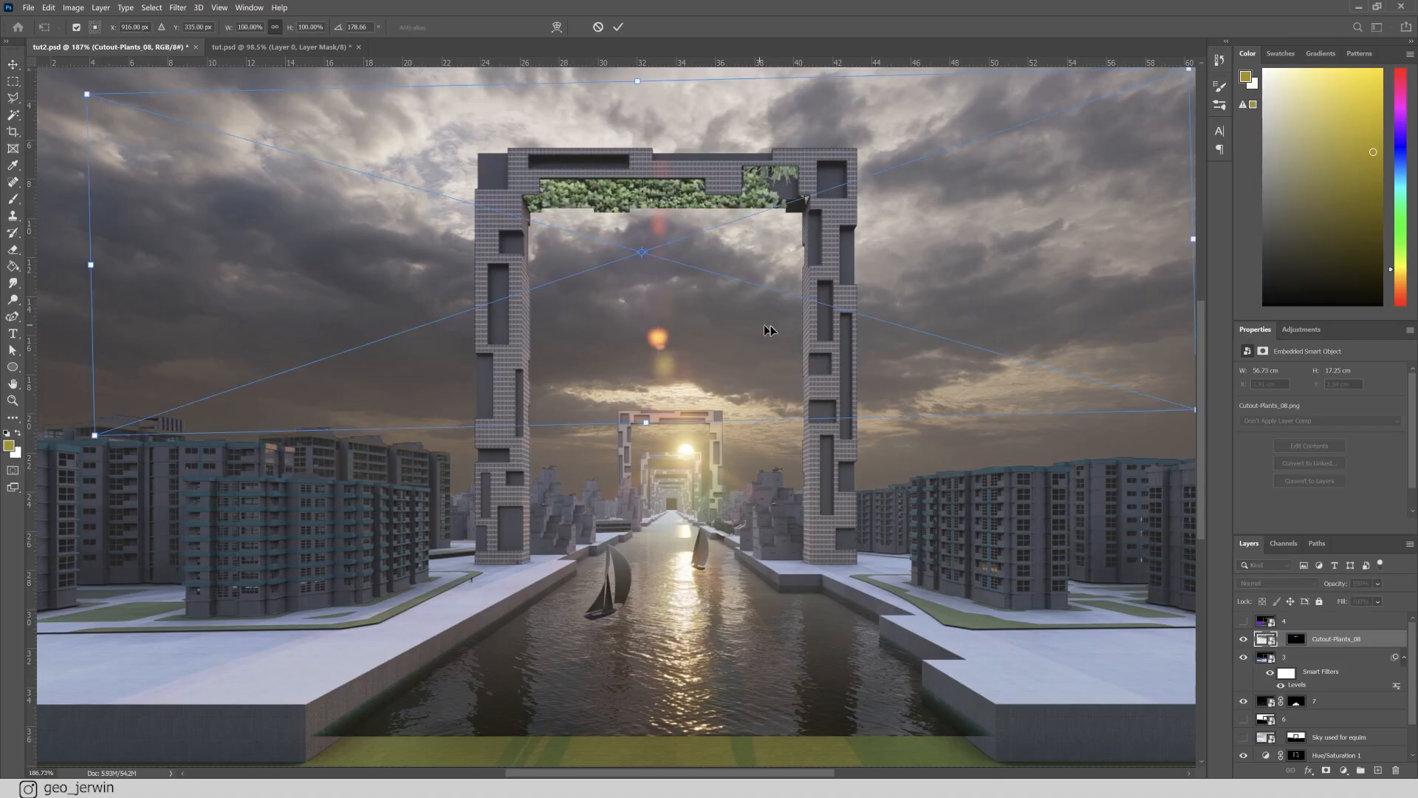
- Commit the plant placement and darken it with Levels, output white 149
key(Return)
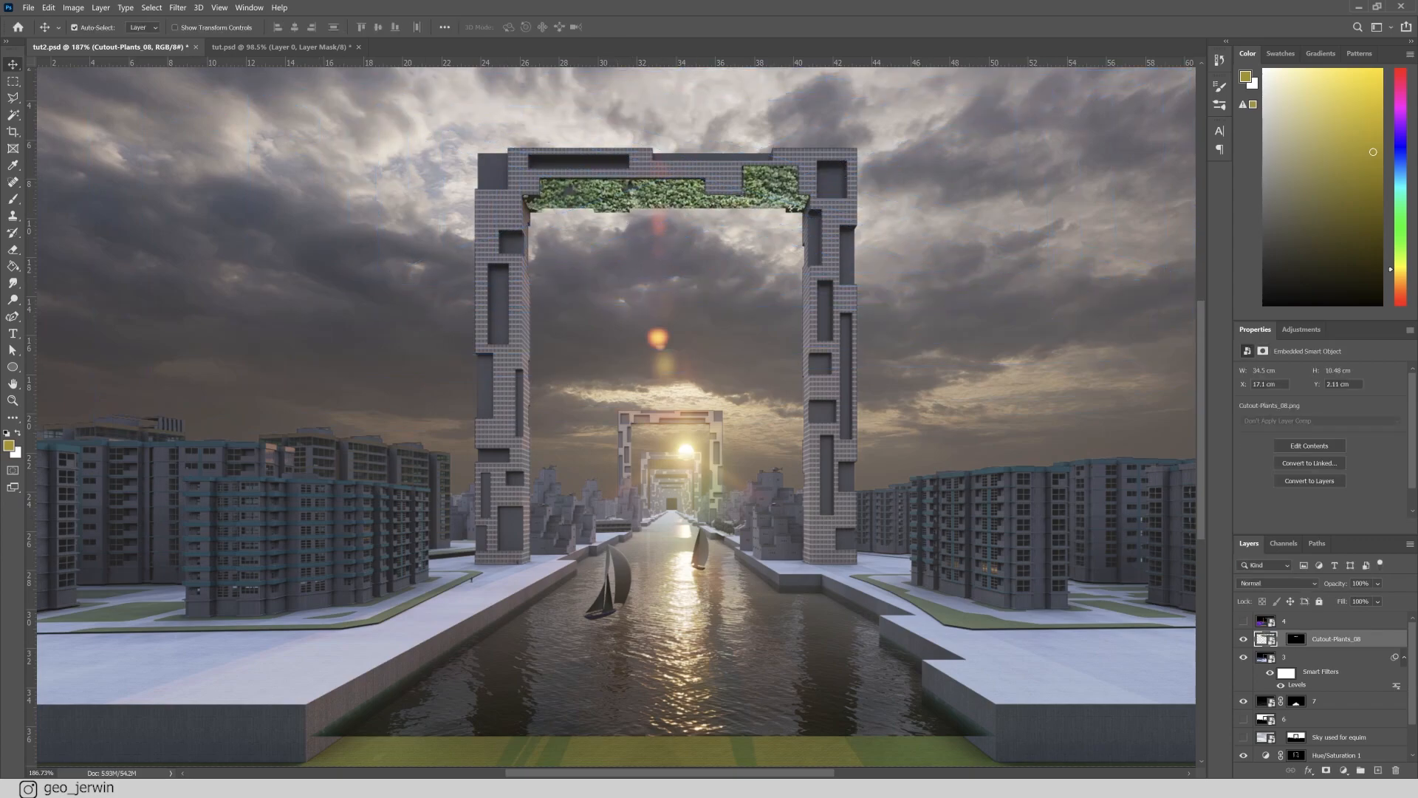
double_click(1297, 684)
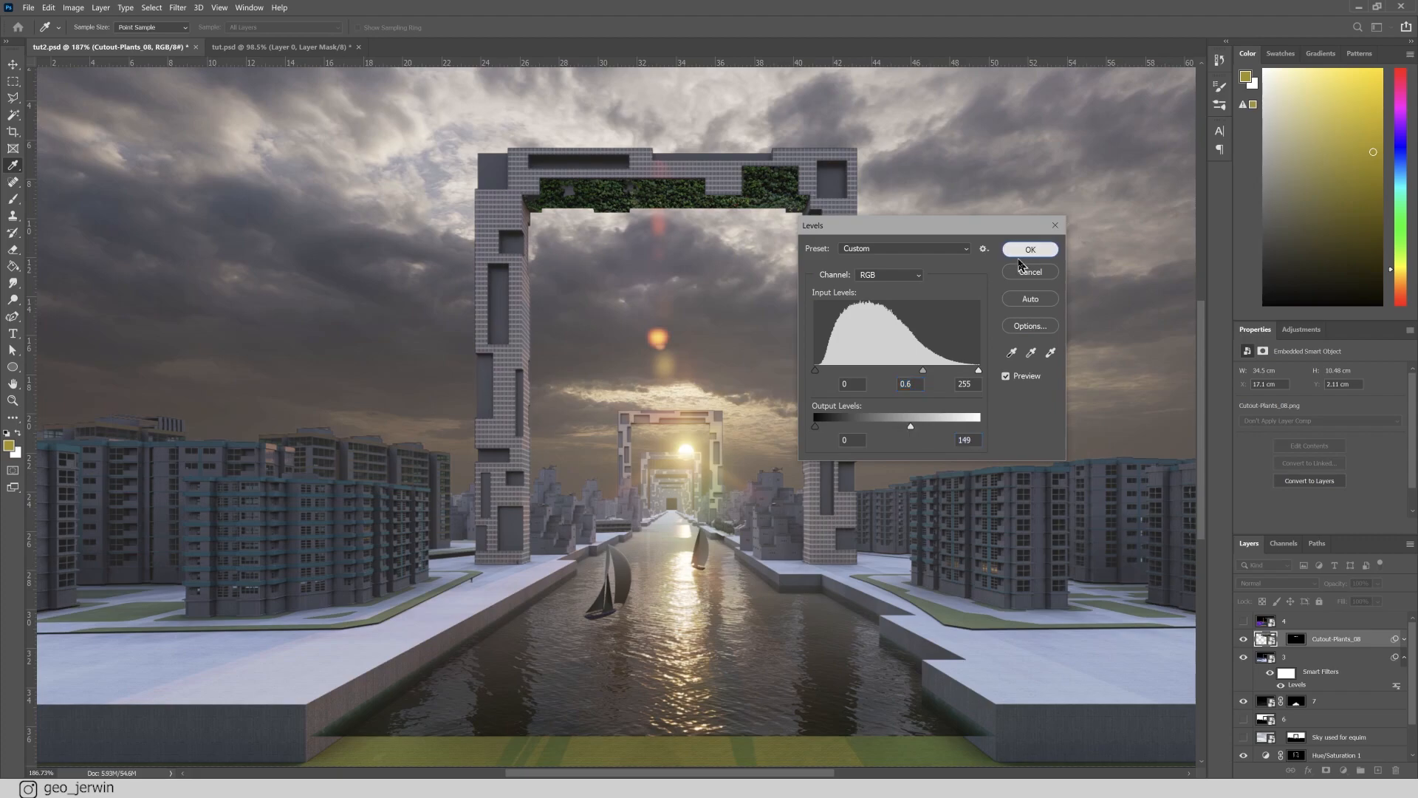
click(1029, 249)
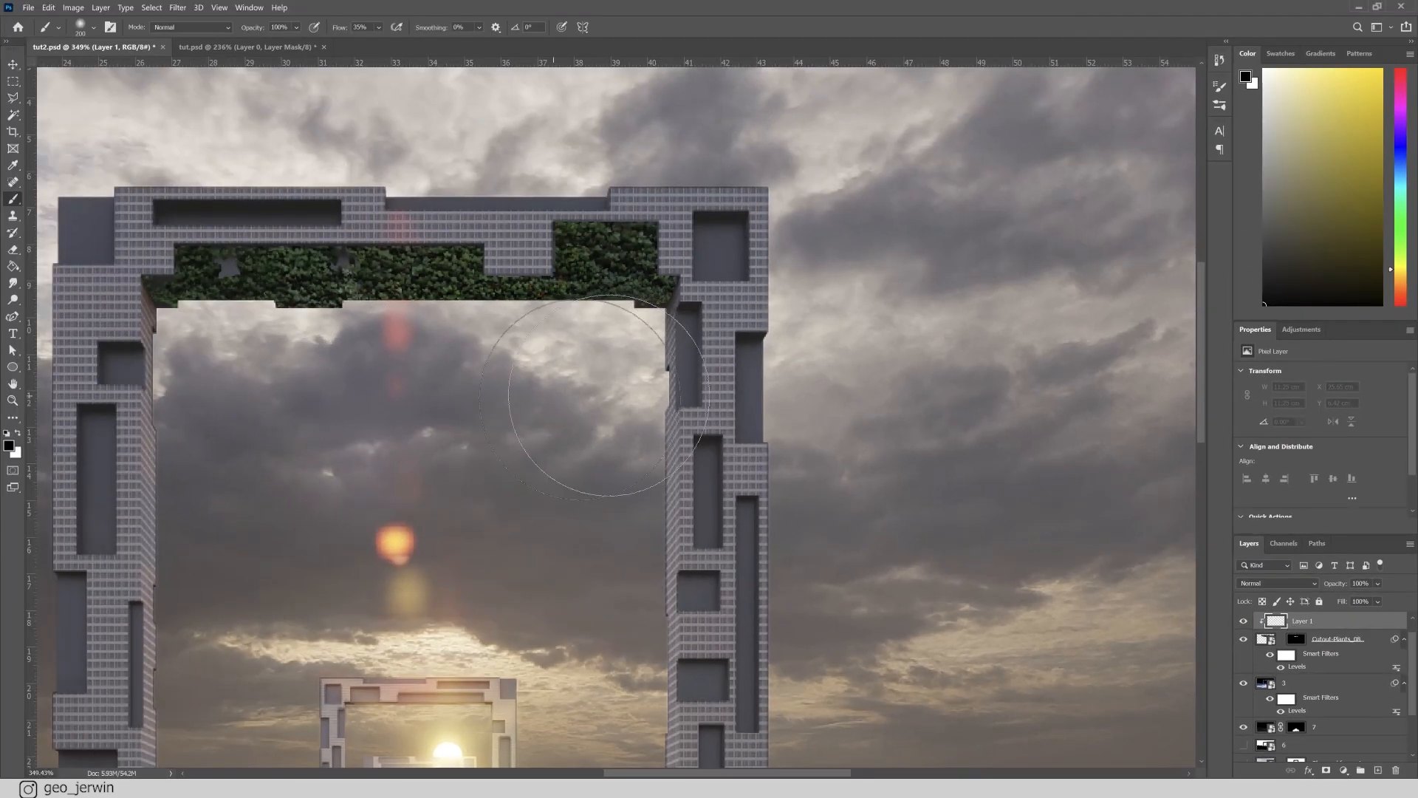
- Create a new Layer 1 directly above the Cutout-Plants_08 layer
click(13, 97)
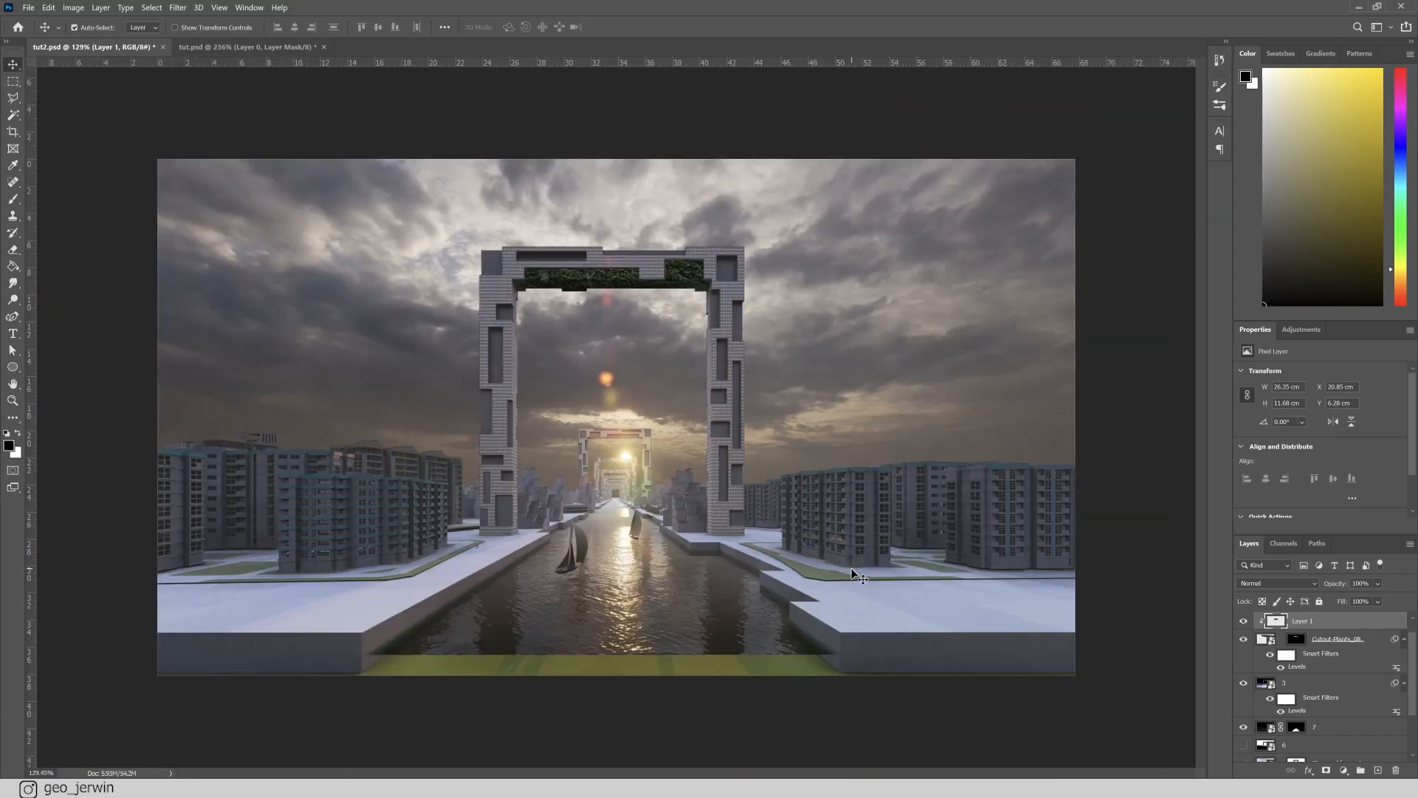
click(271, 46)
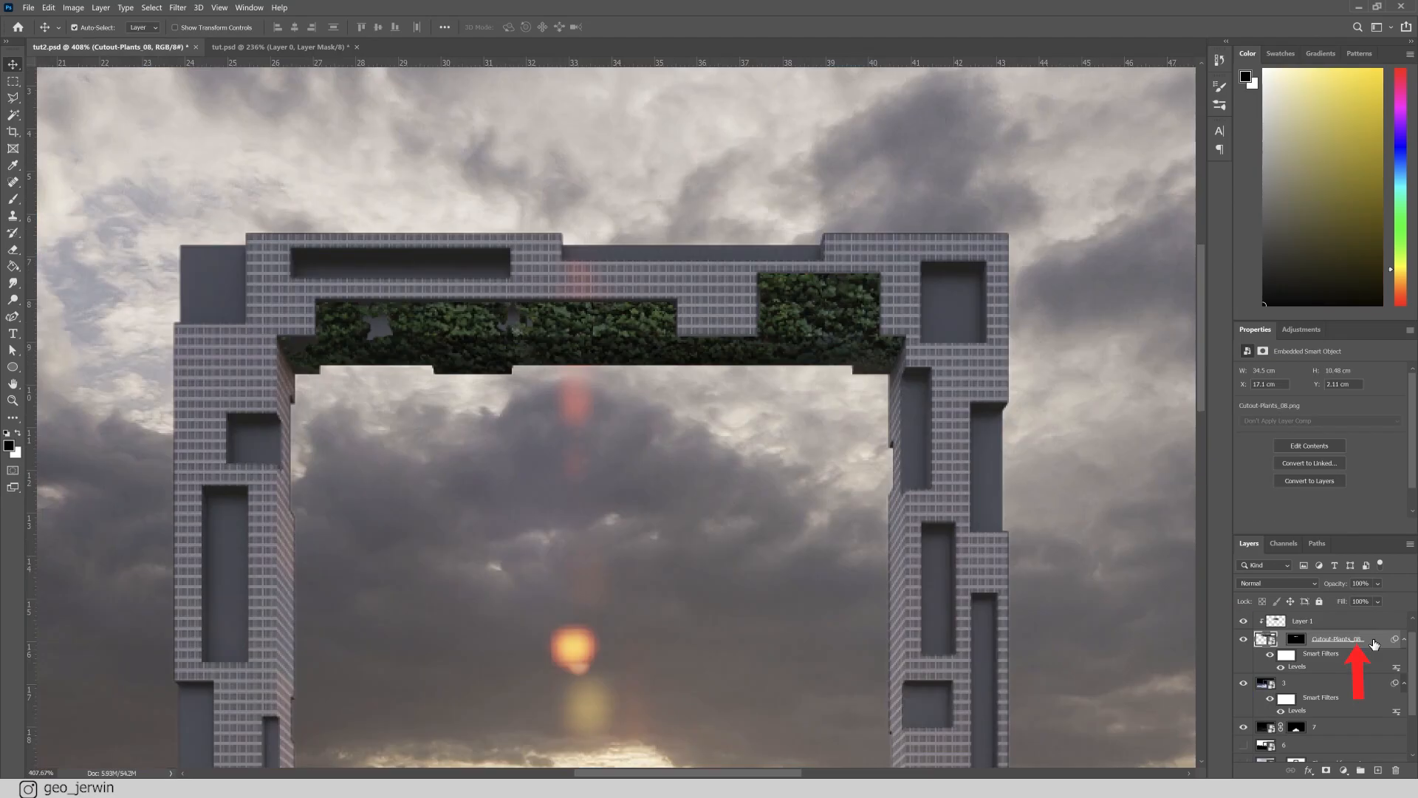
- Split the Underlying Layer Blend If slider in Cutout-Plants_08's Blending Options to soften the plants
double_click(1337, 638)
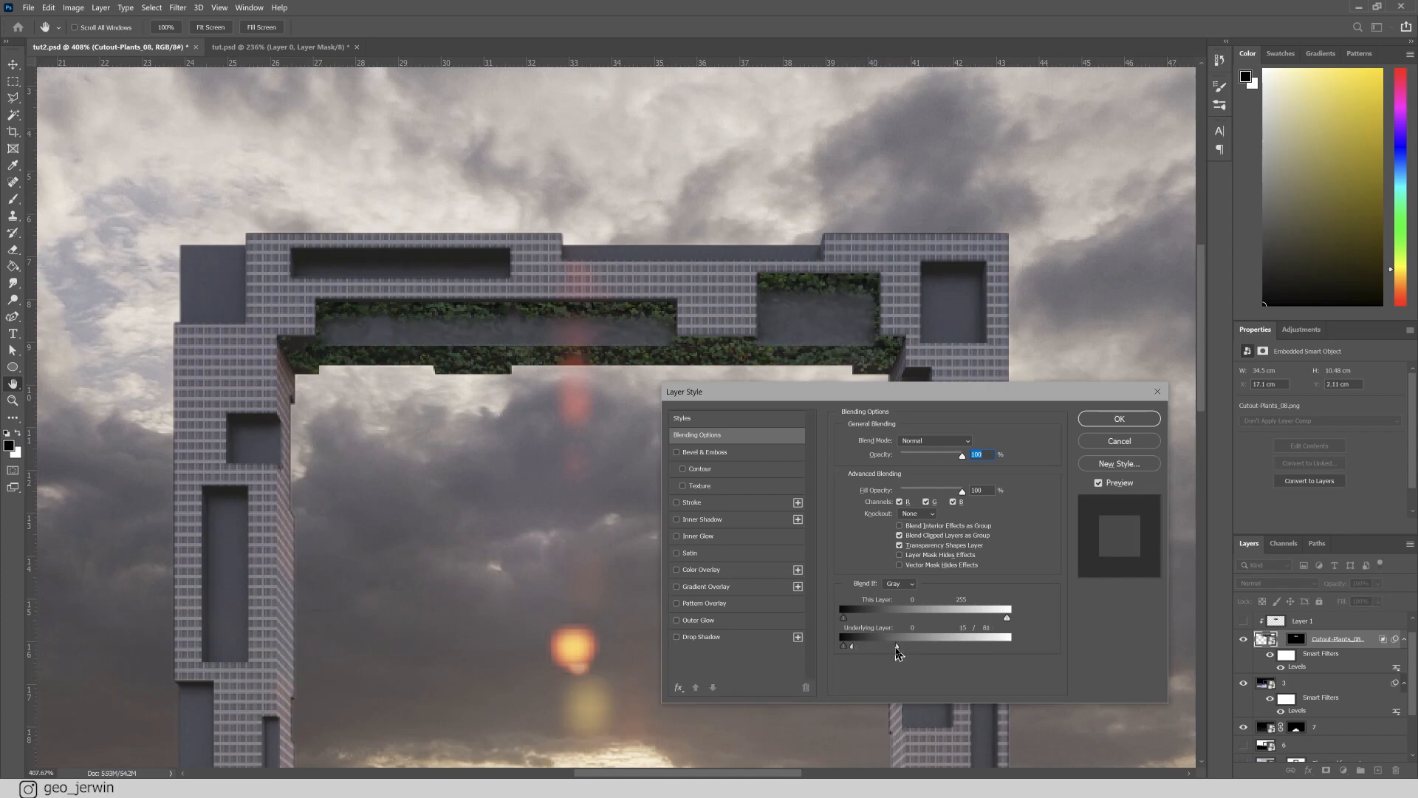
click(1118, 419)
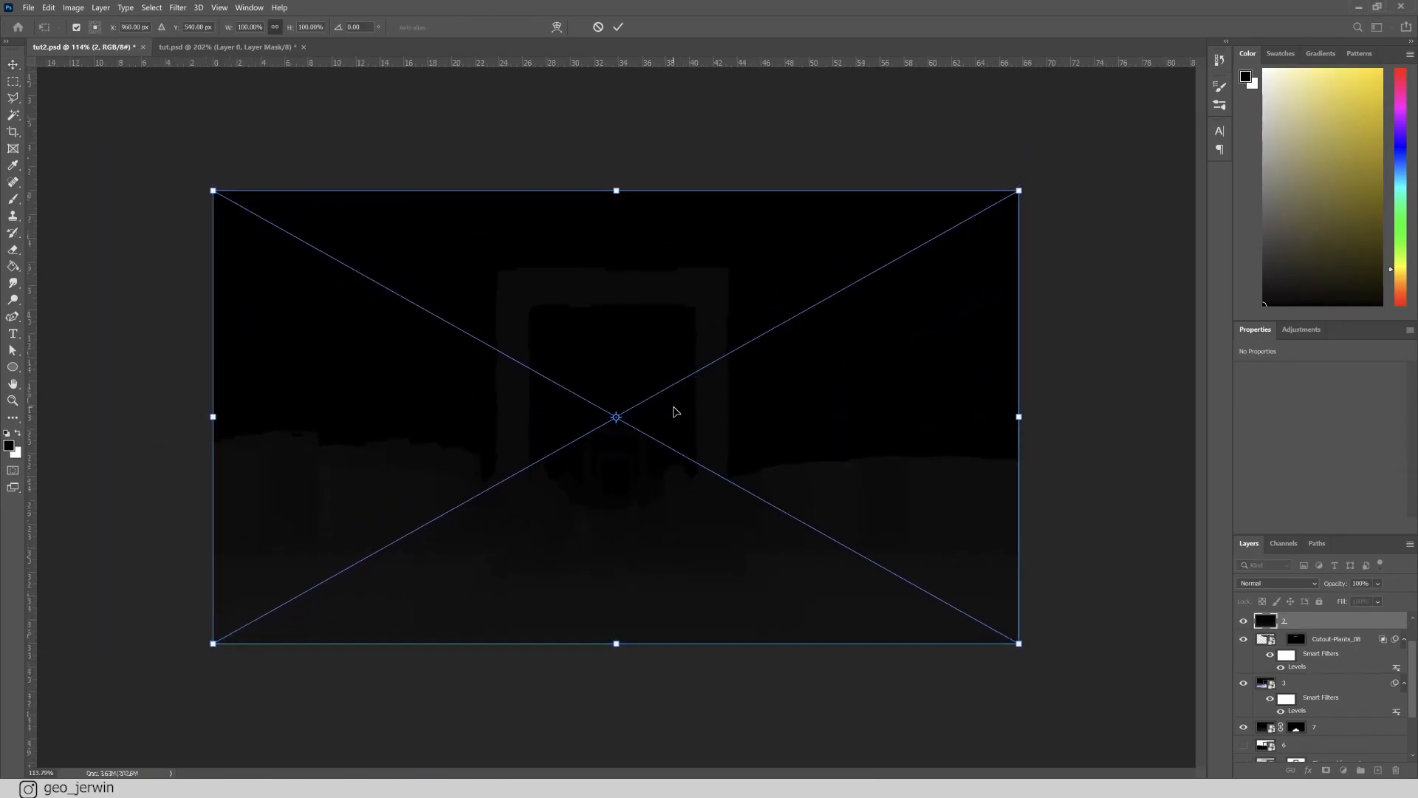
- Place the depth map image and copy it entirely
click(619, 26)
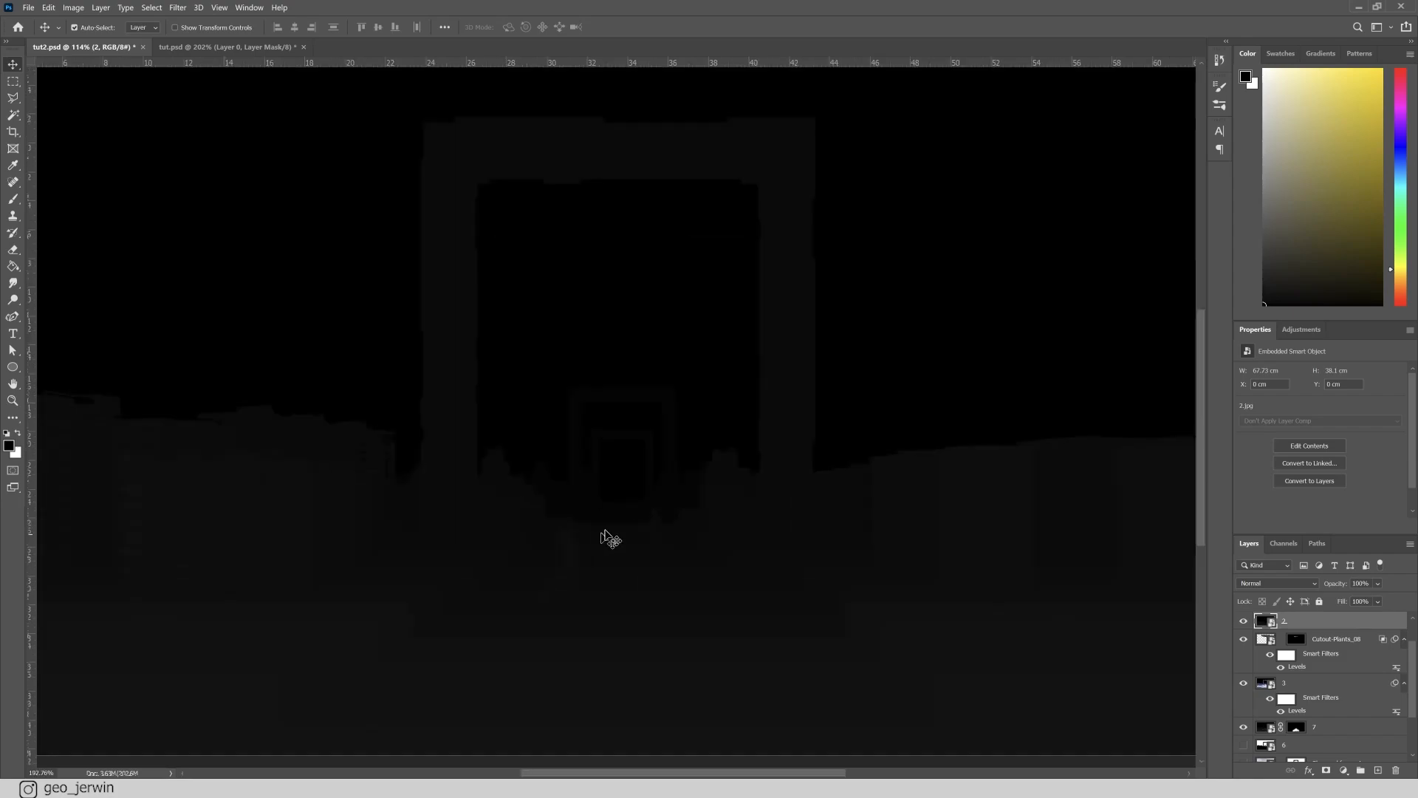
click(1298, 621)
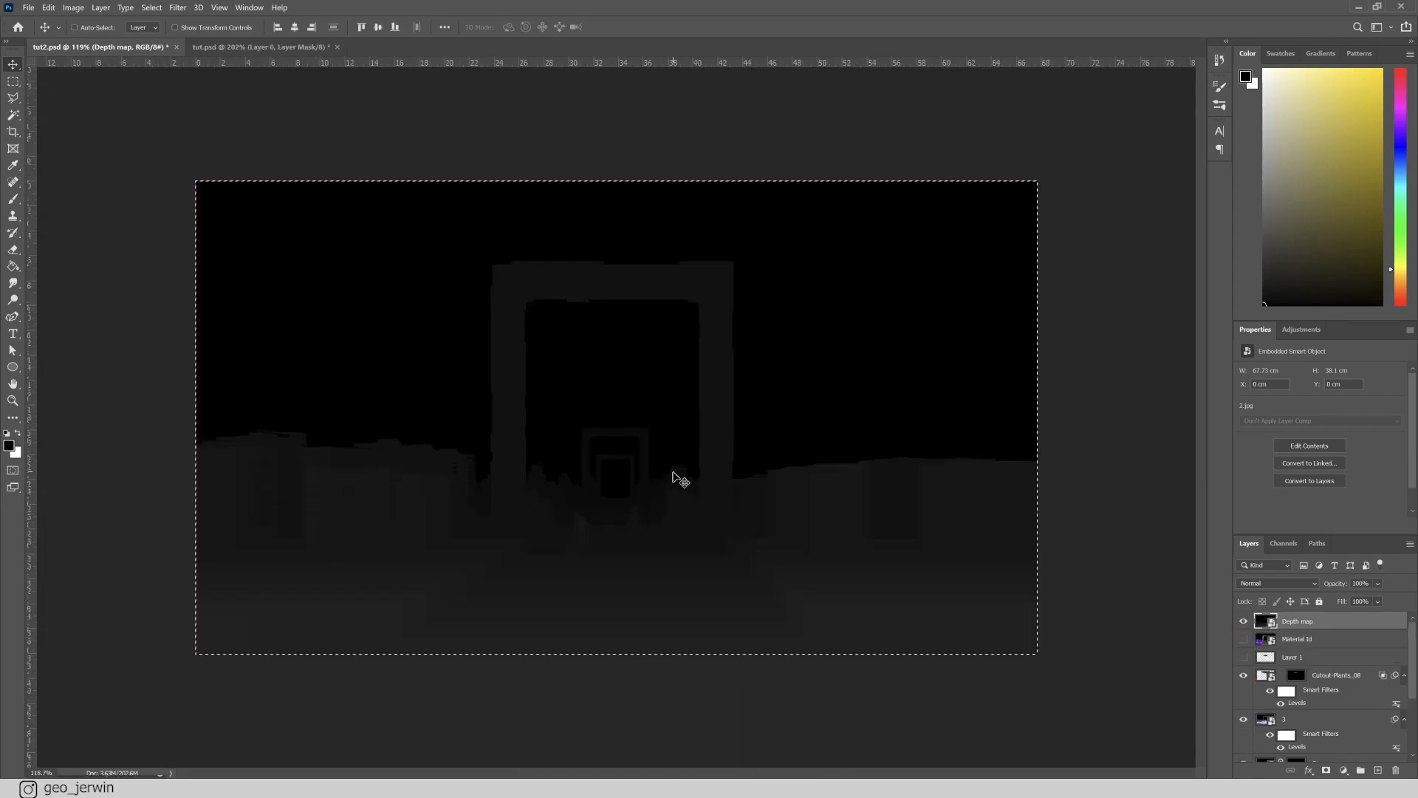
key(ctrl+c)
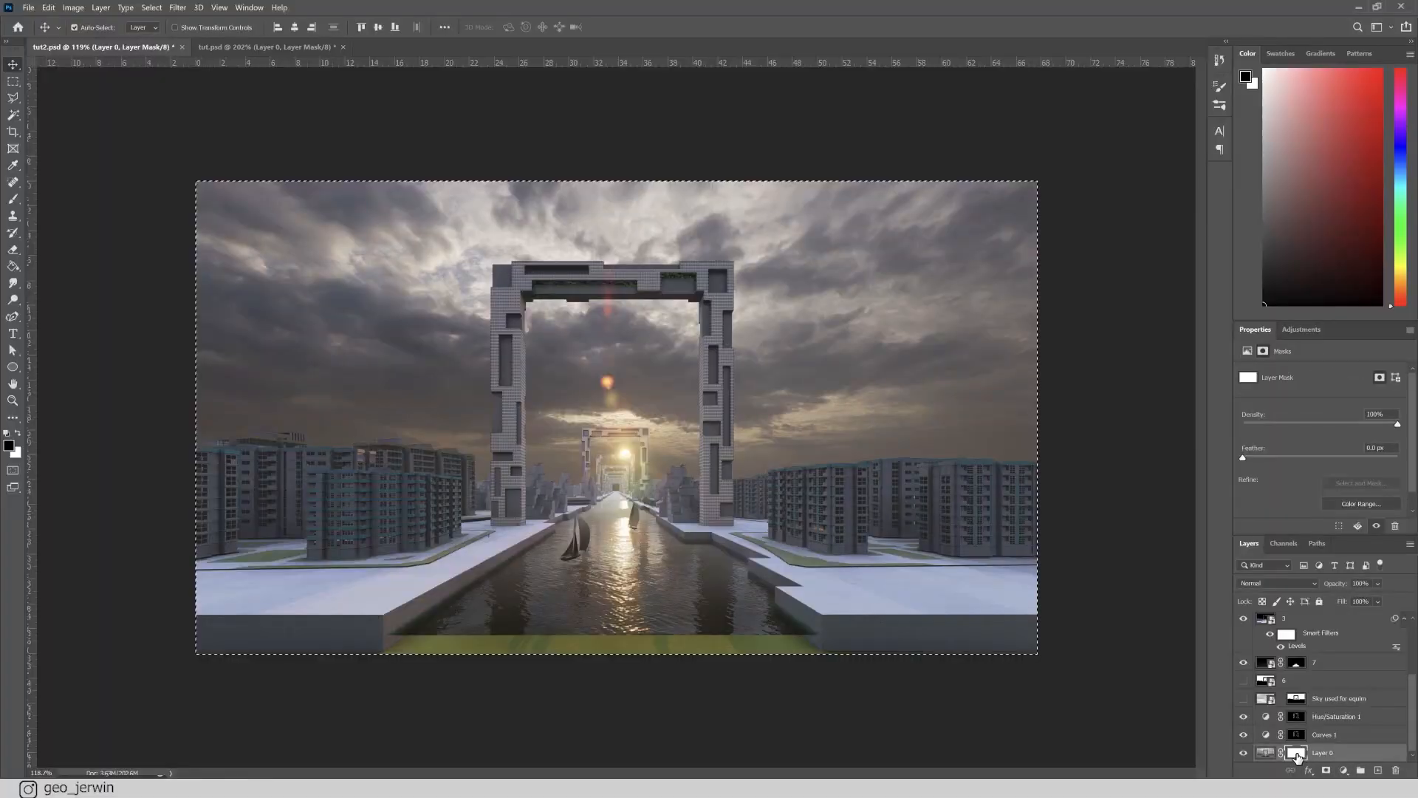
- Paste the depth map into Layer 0's layer mask, then disable that mask
key(alt)
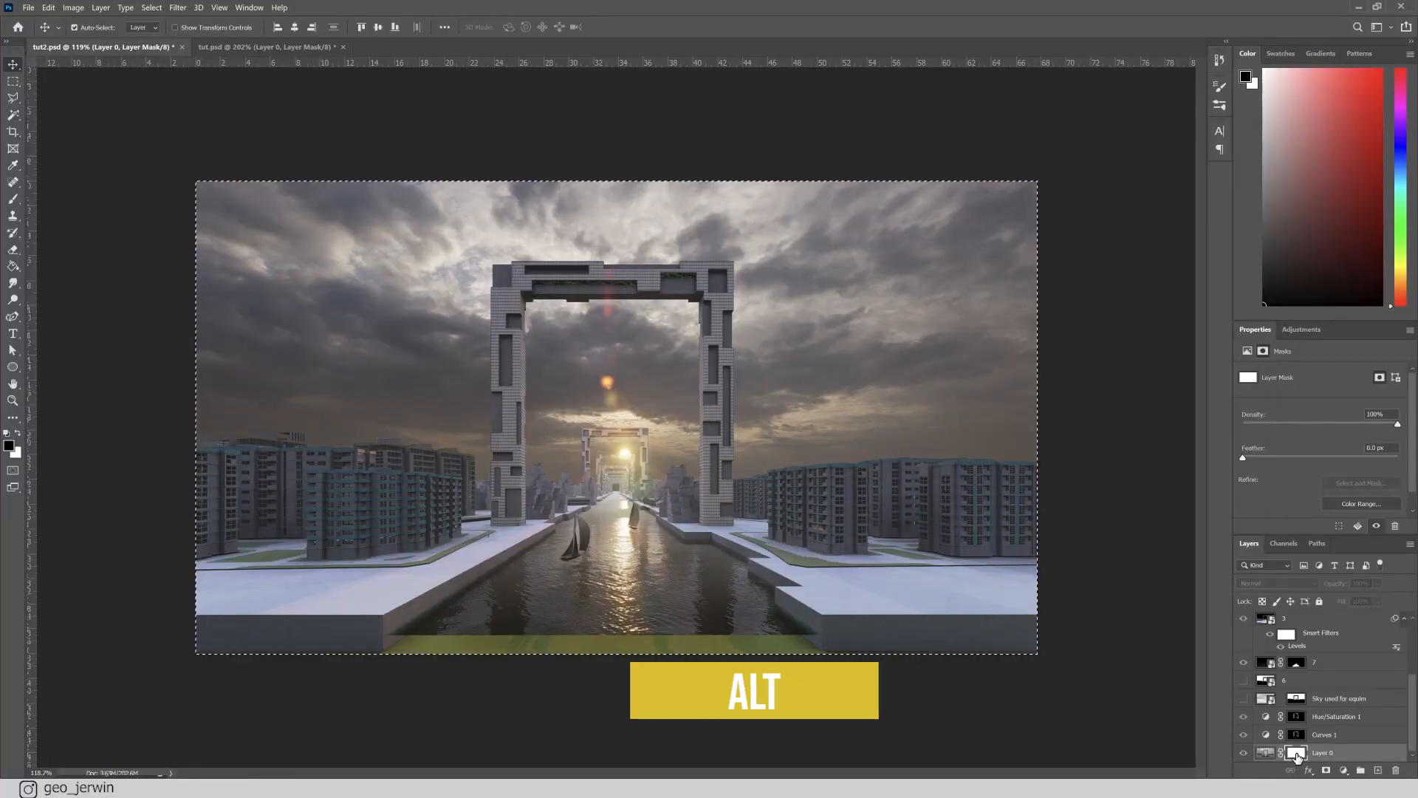
click(1297, 752)
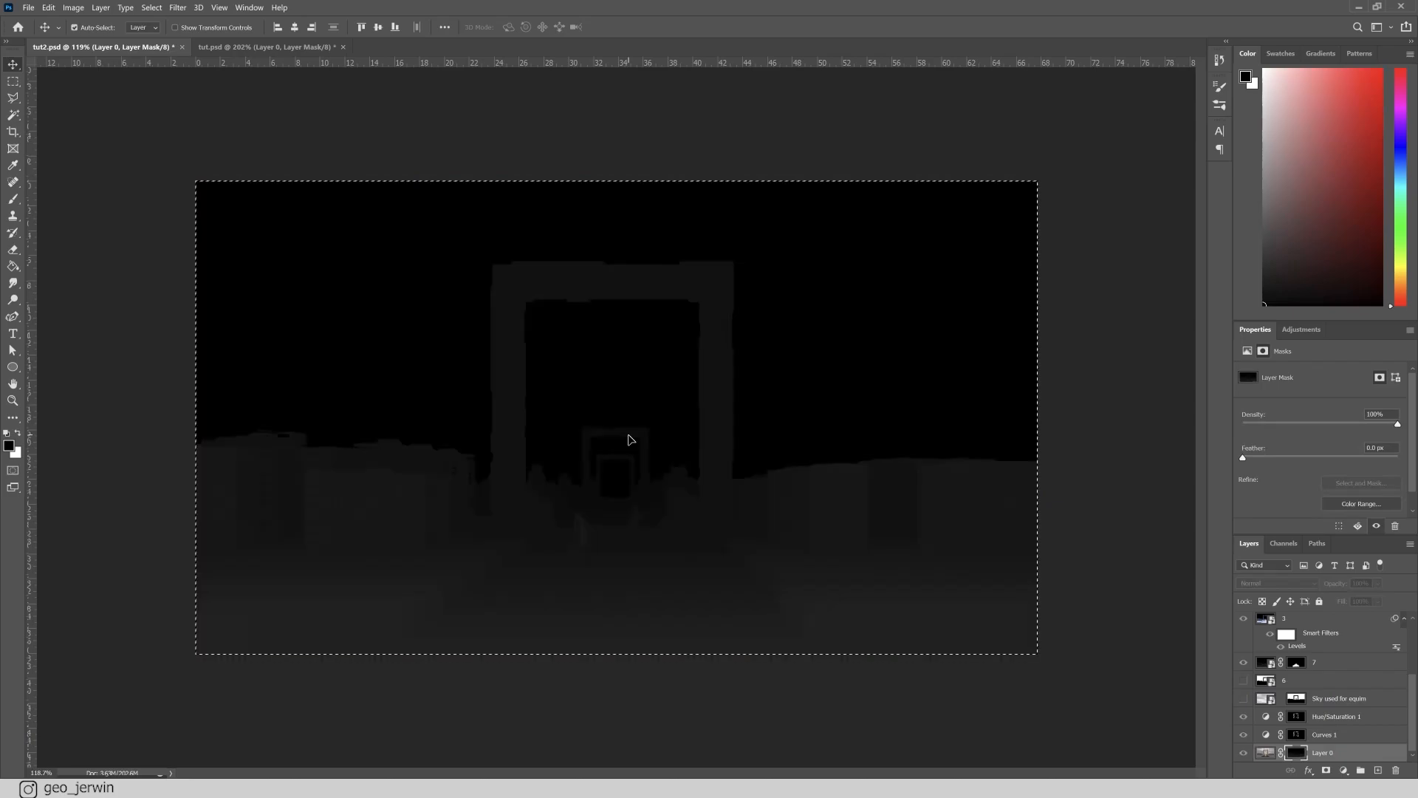
mouse_move(813, 471)
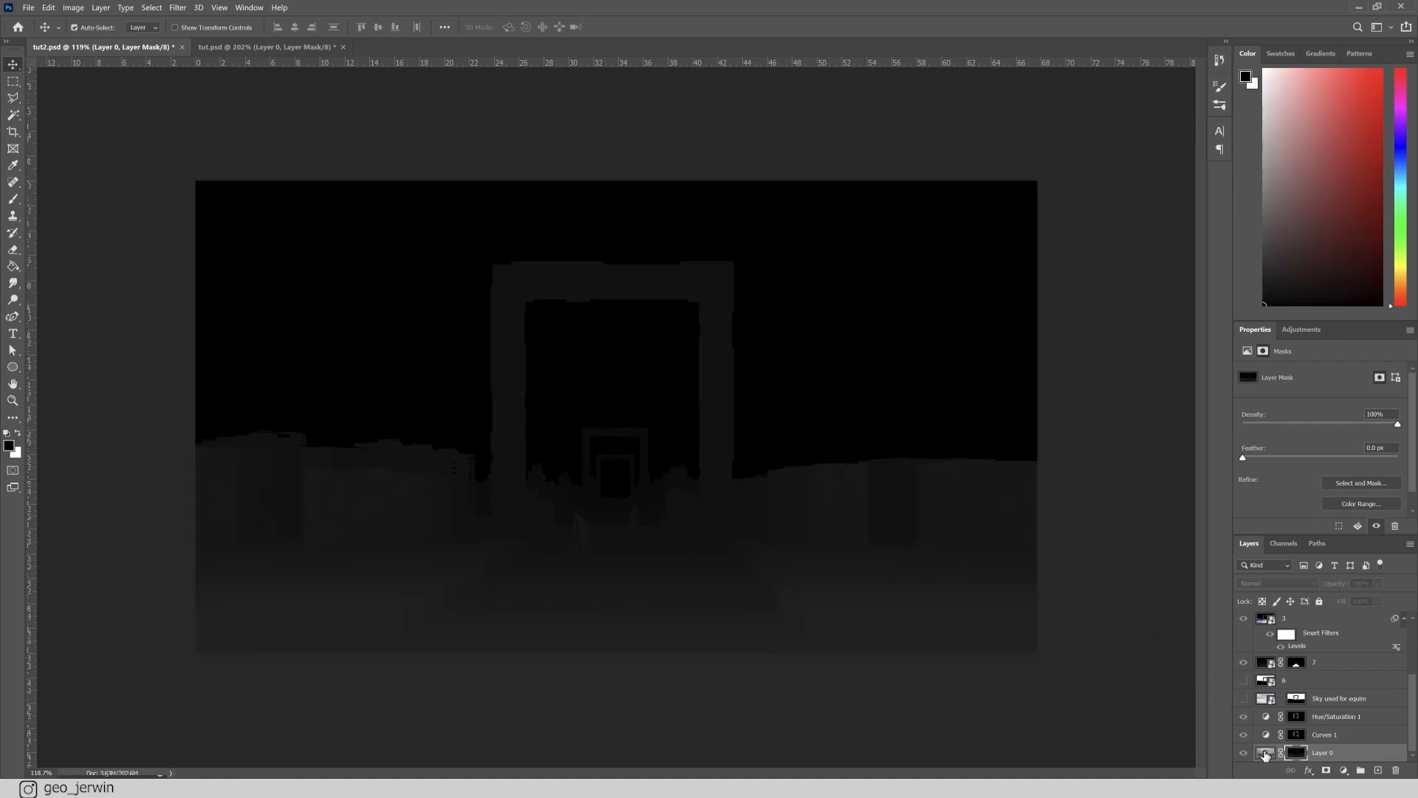
click(1265, 752)
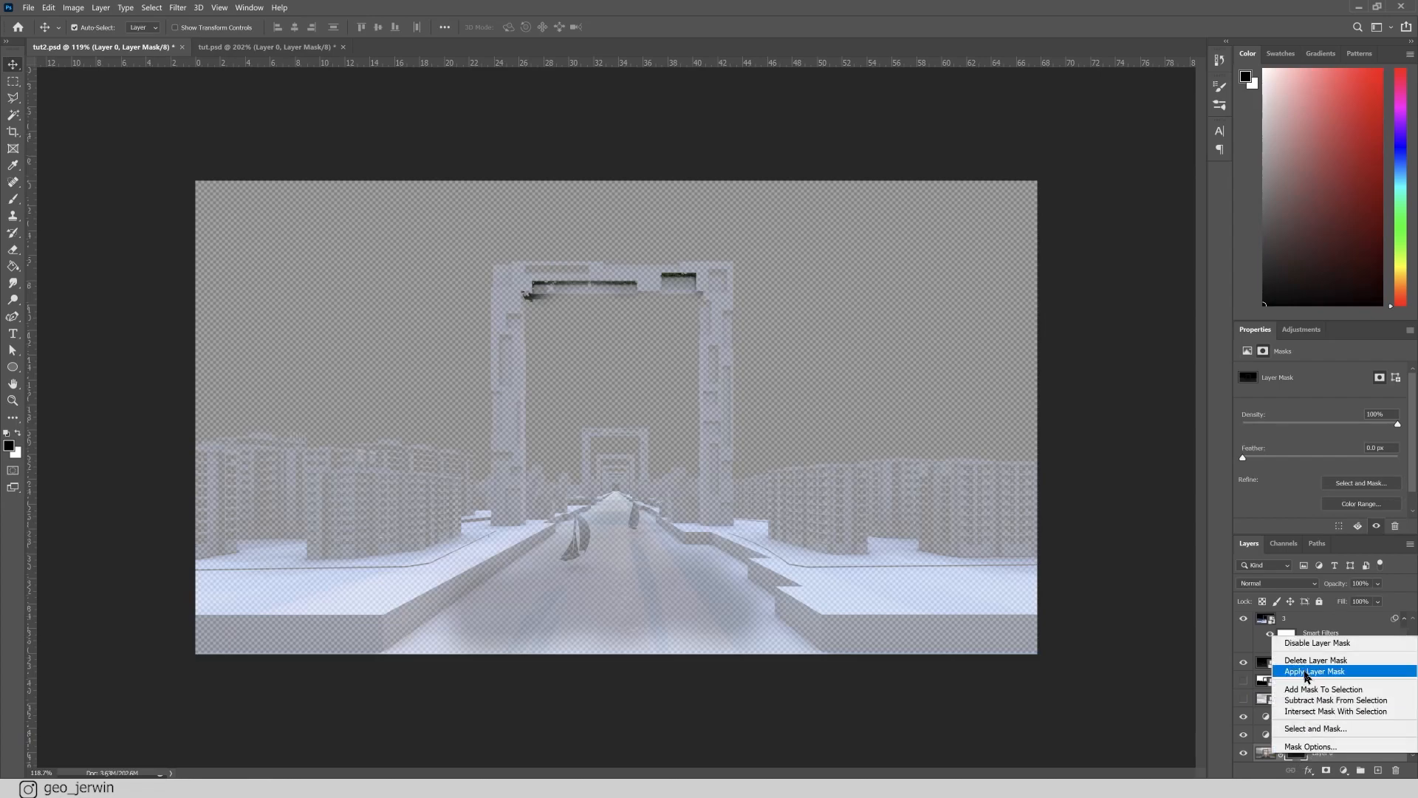
click(1313, 670)
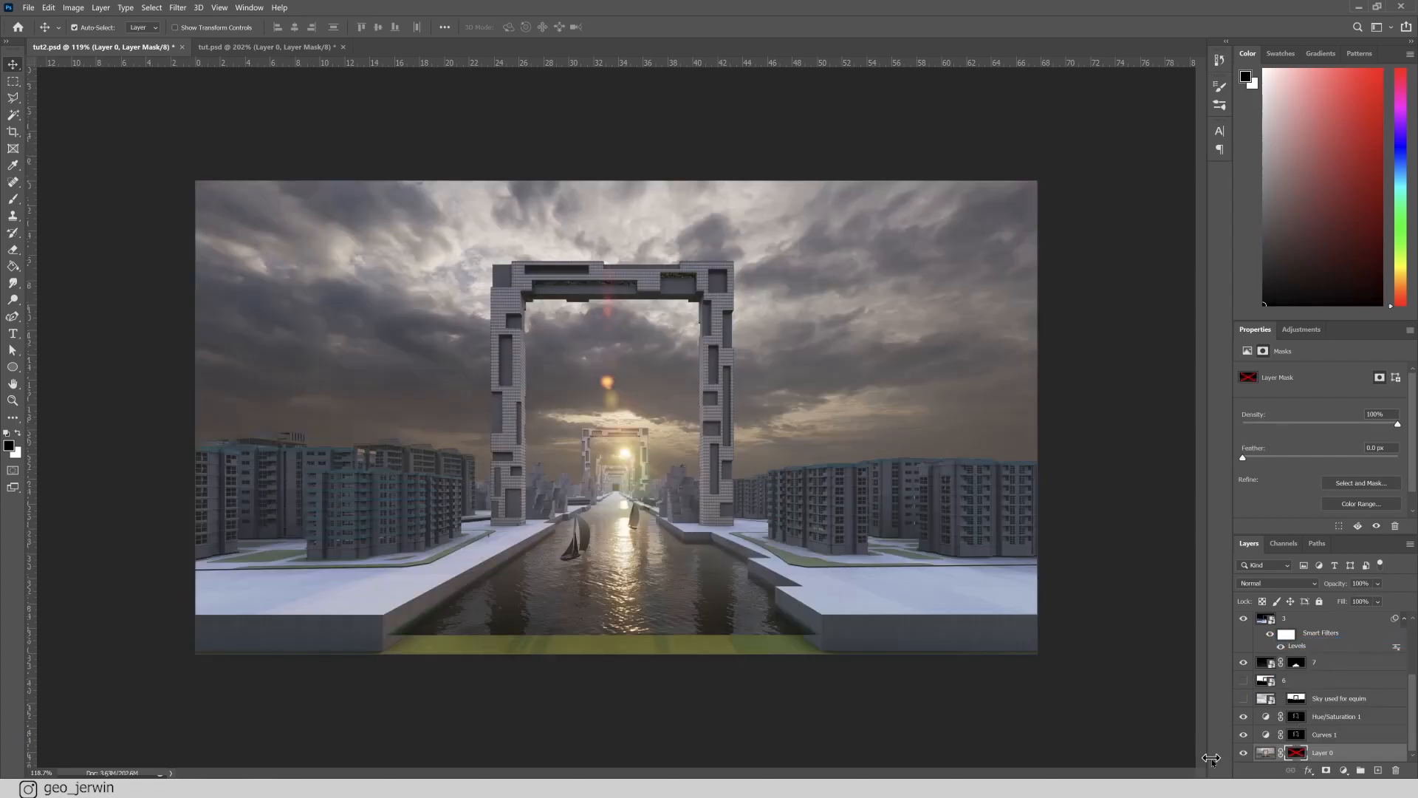
click(1268, 752)
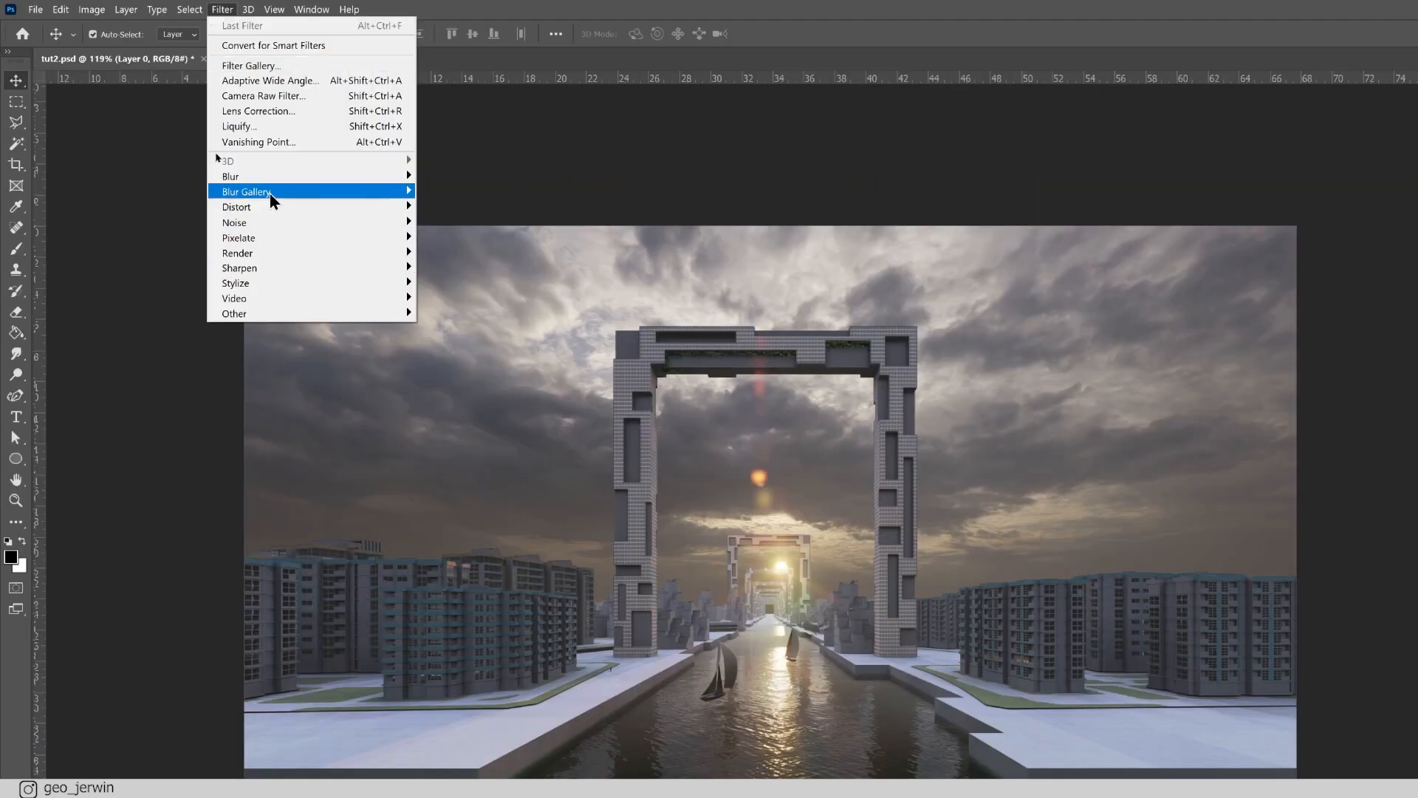
- Apply Lens Blur with Layer Mask as depth source and a picked focal point, previewing the result
click(229, 177)
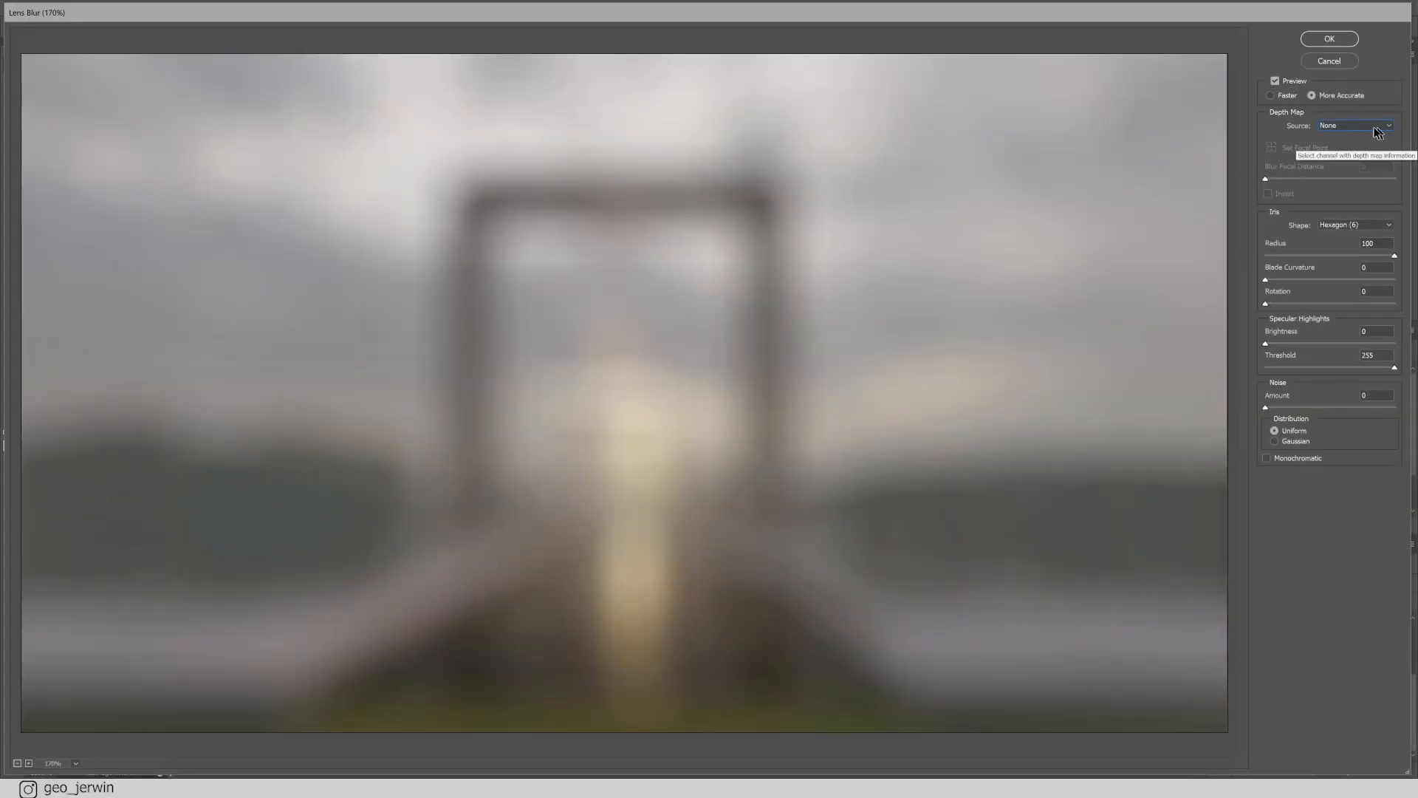
click(1355, 125)
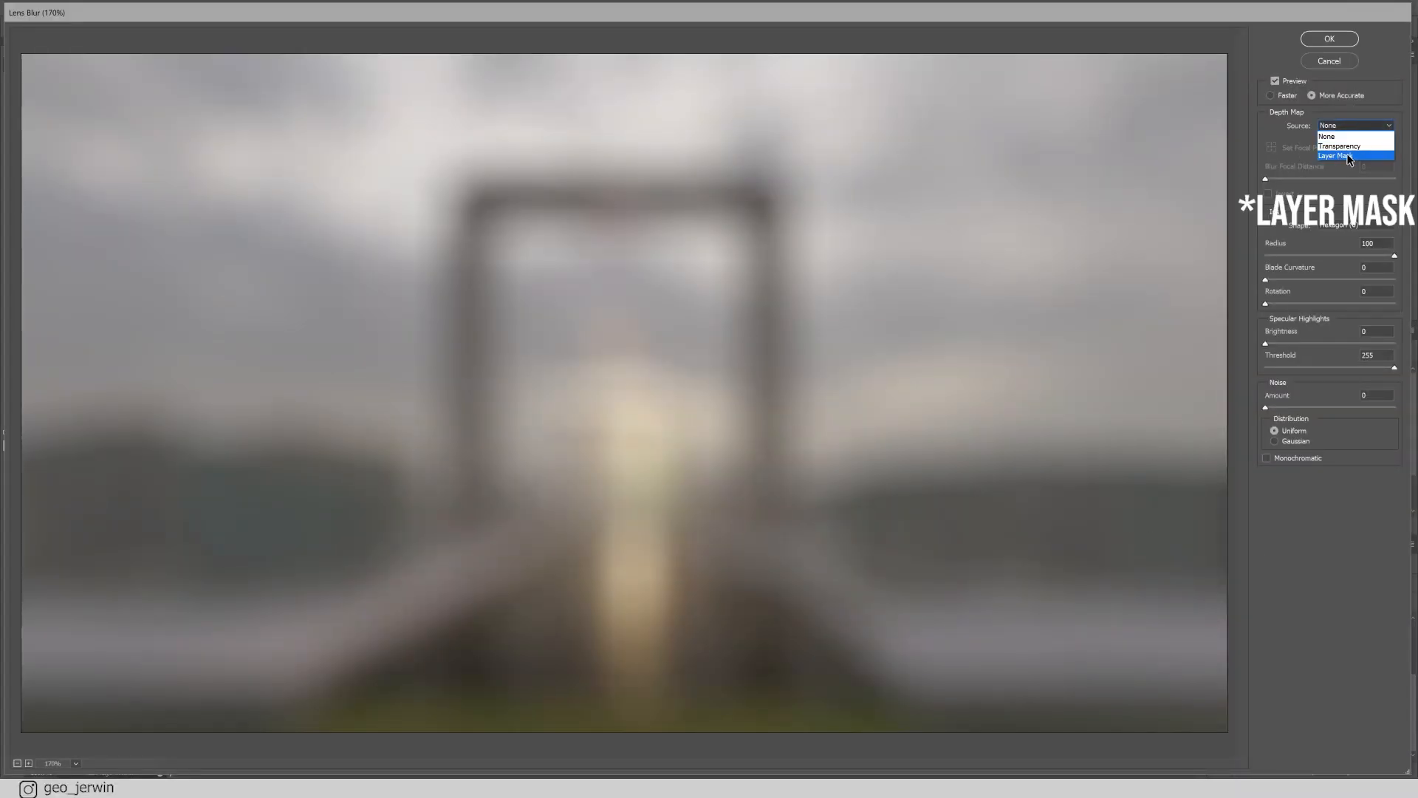
click(1337, 155)
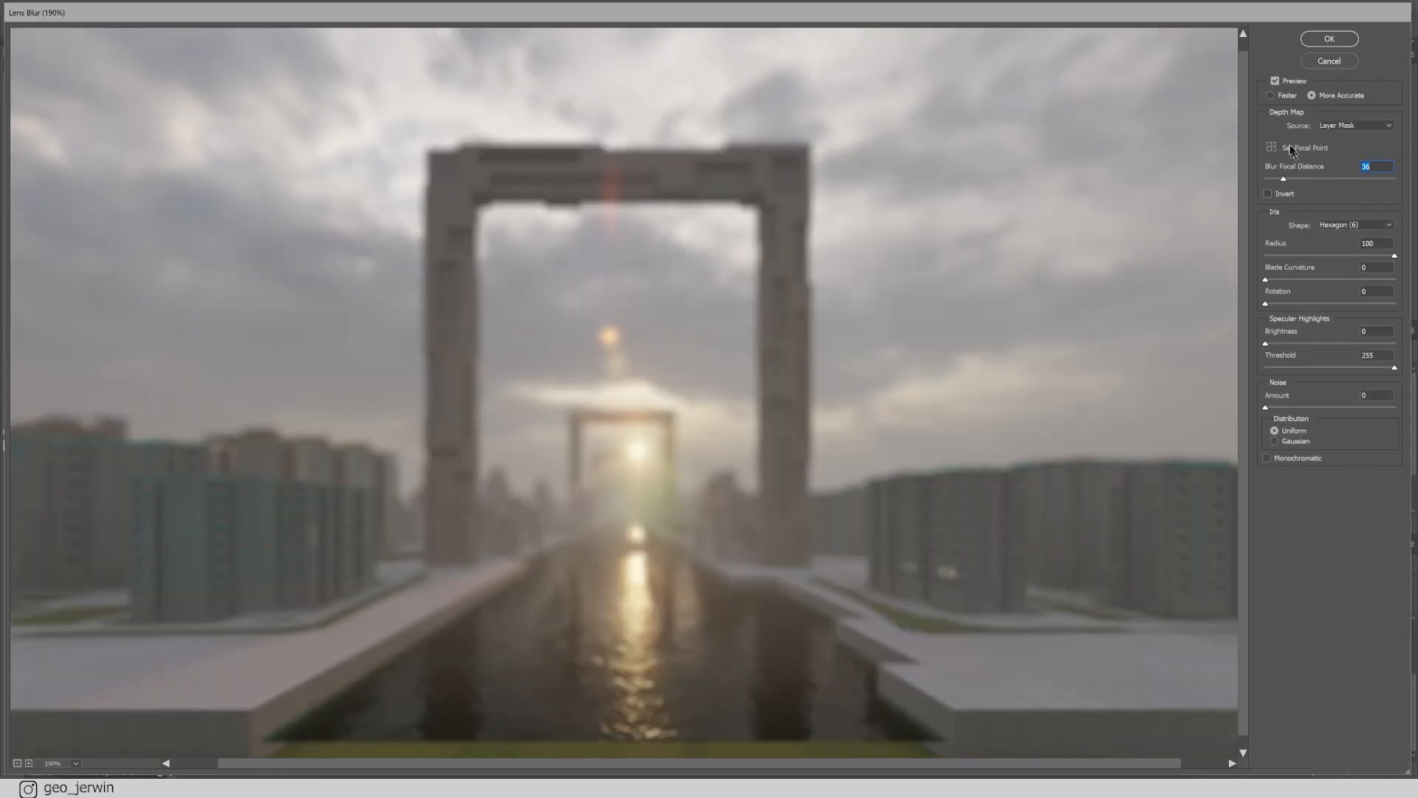
click(478, 198)
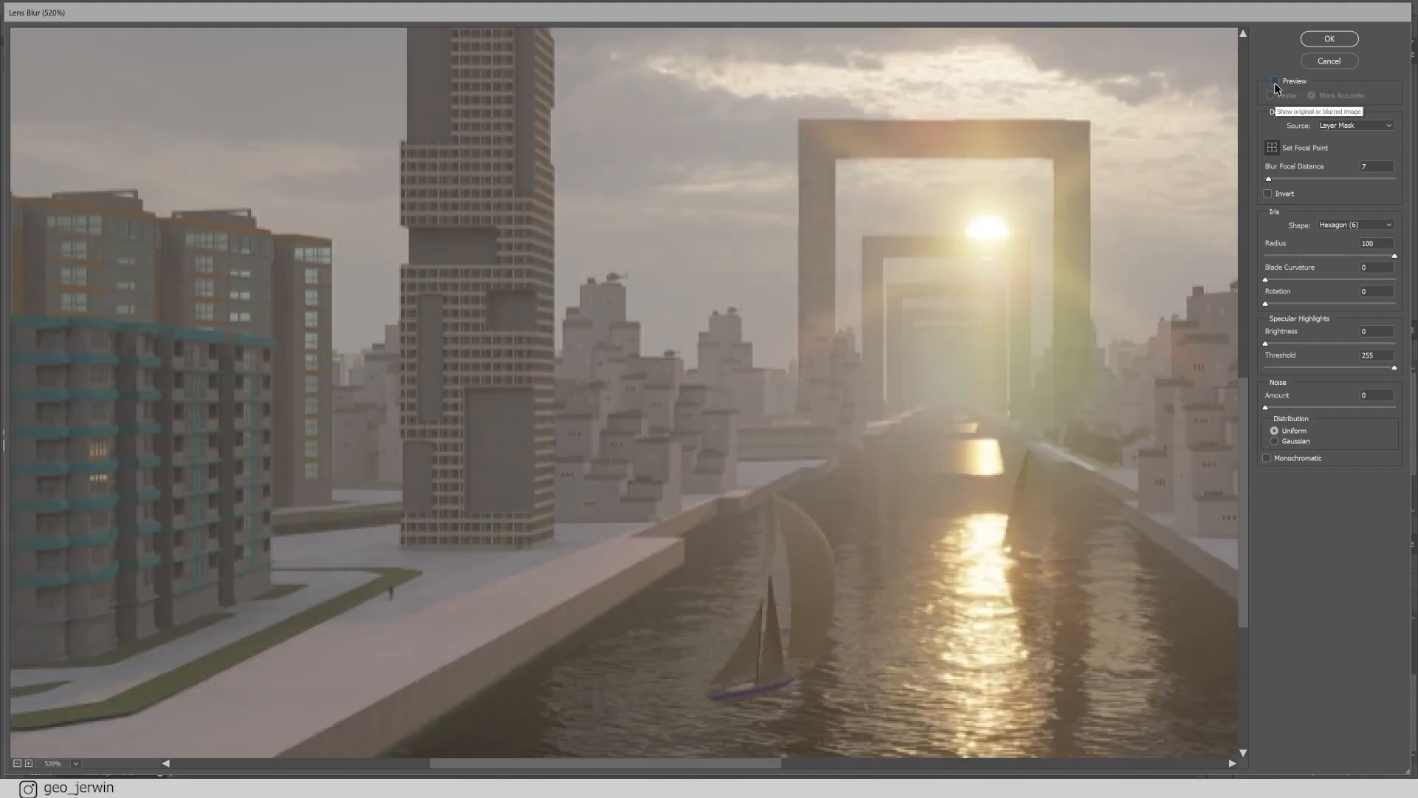
click(1275, 80)
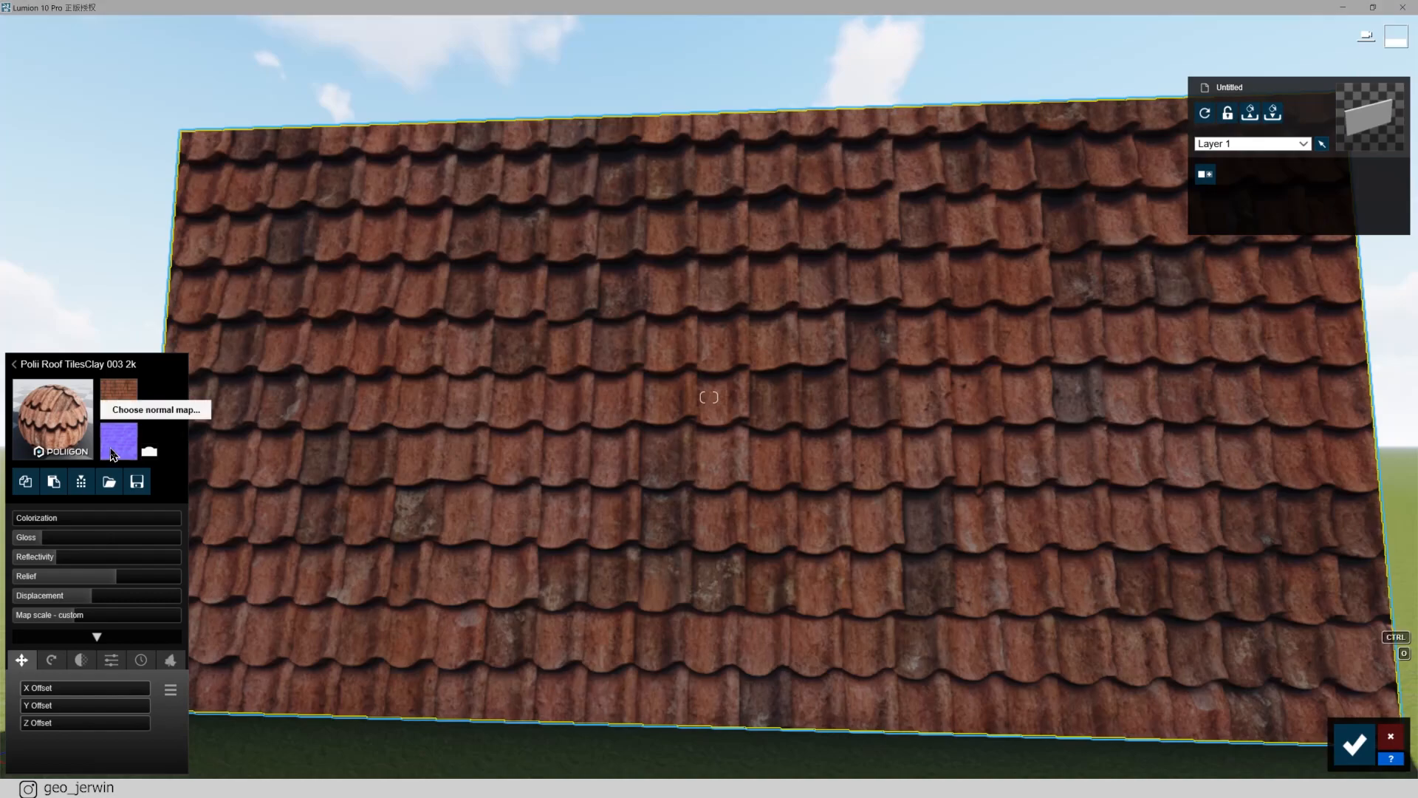
- Set 5.jpg as the Standard material's normal map and save the material changes
click(154, 408)
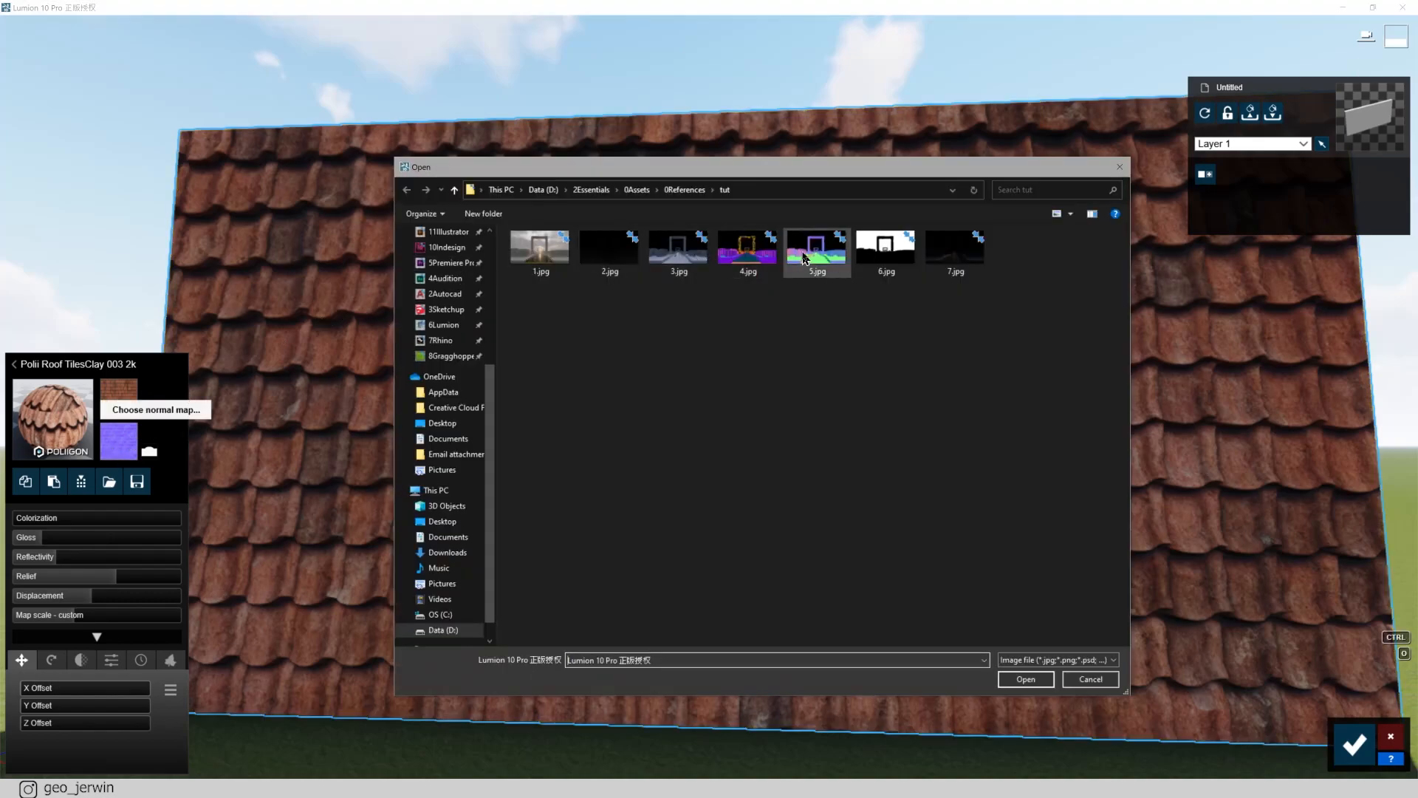
click(1025, 678)
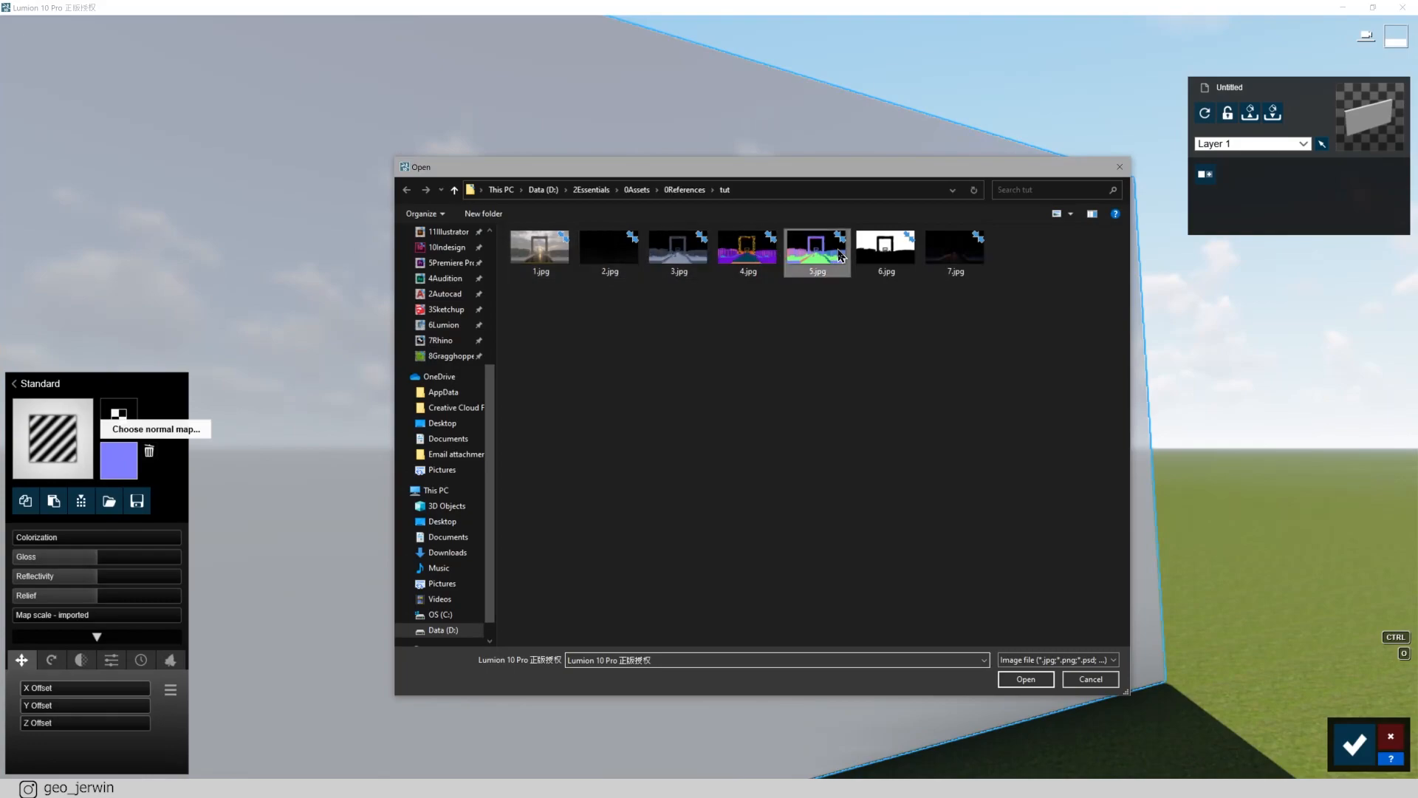
click(1024, 680)
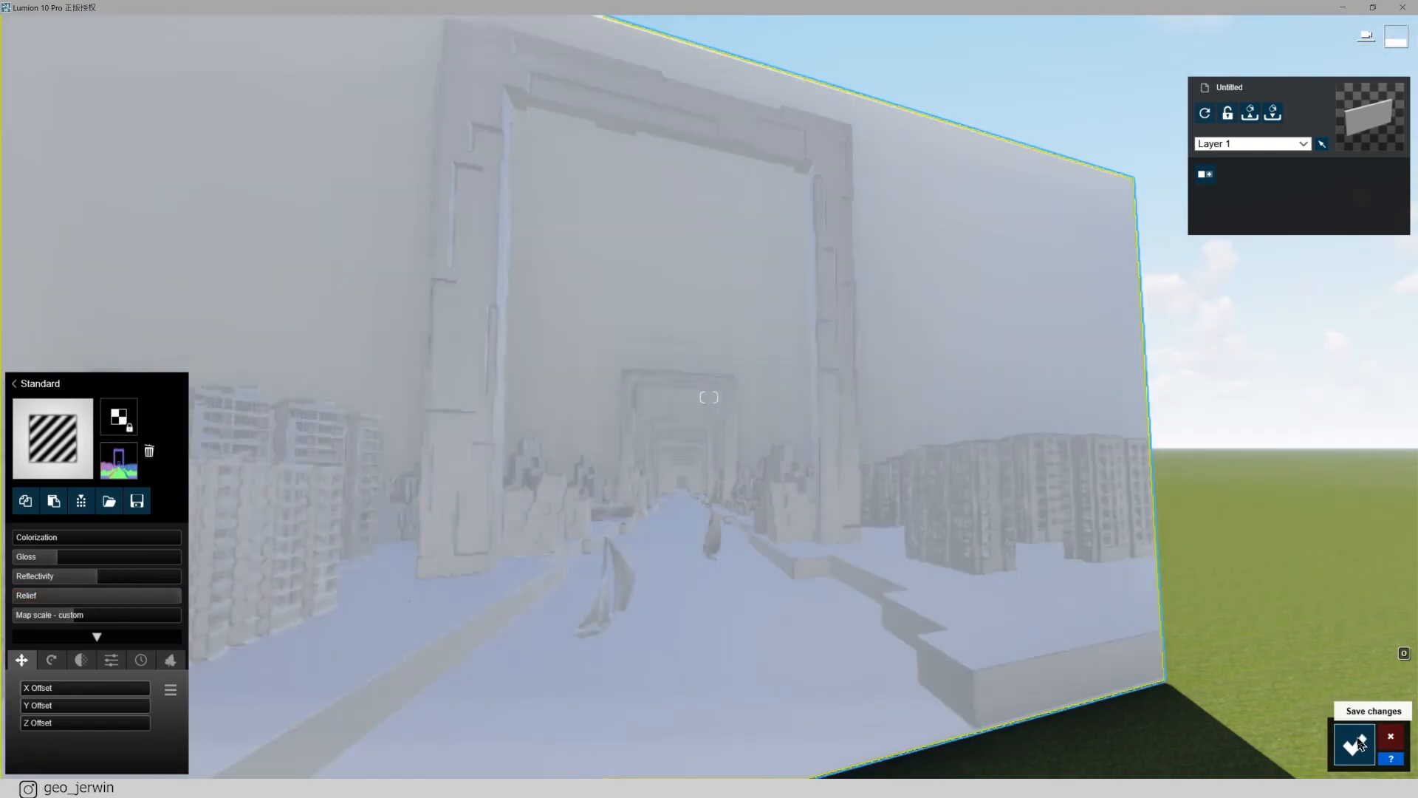
click(1354, 744)
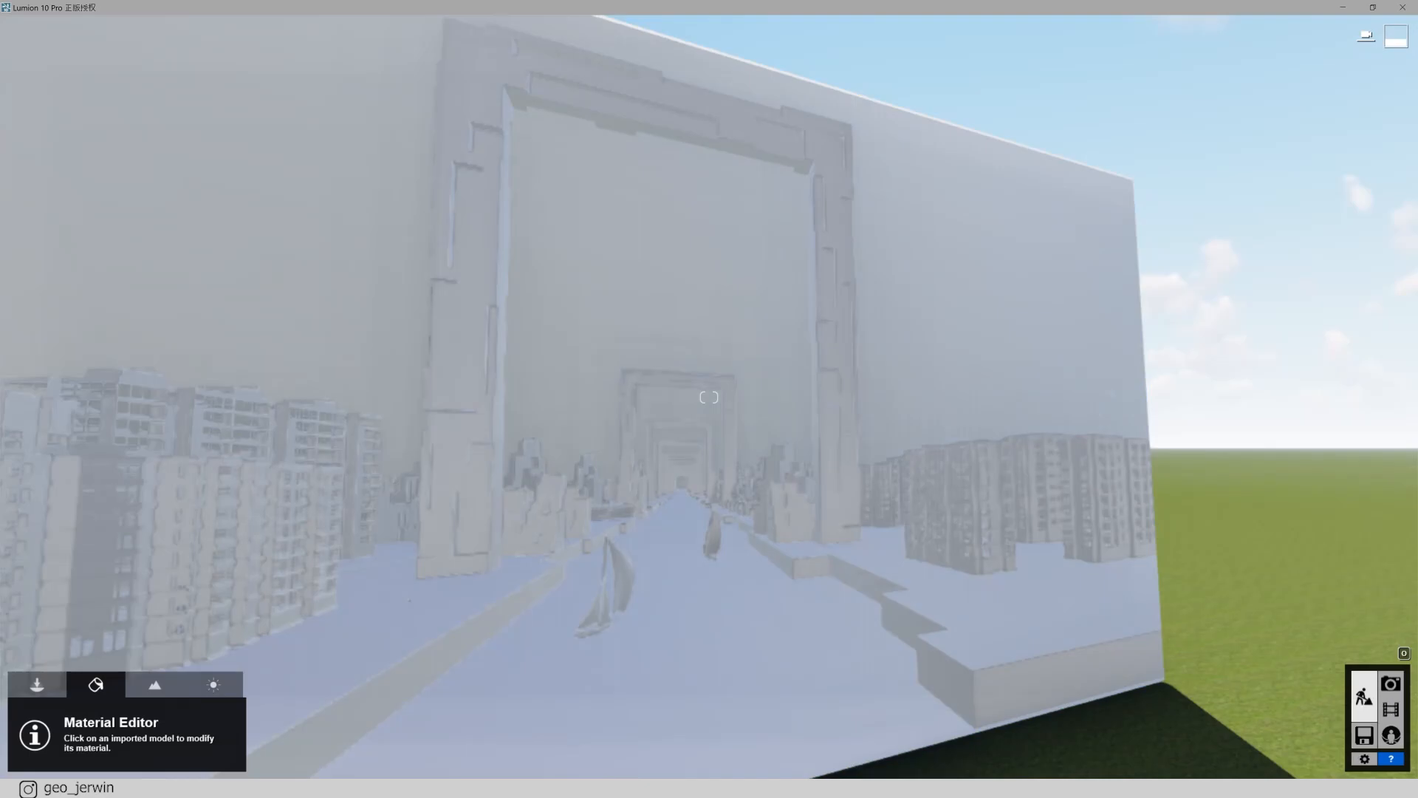